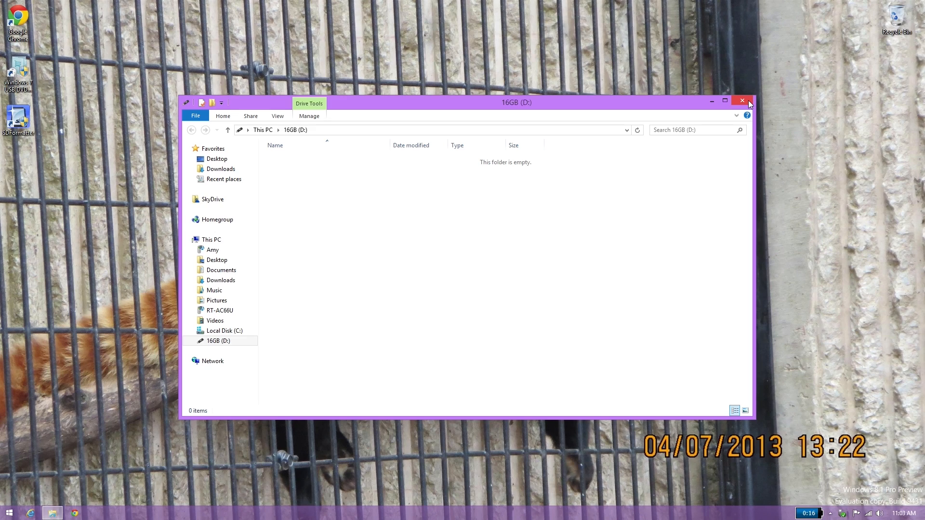
# Close the empty 16GB (D:) File Explorer window, leaving the desktop.
pyautogui.click(742, 100)
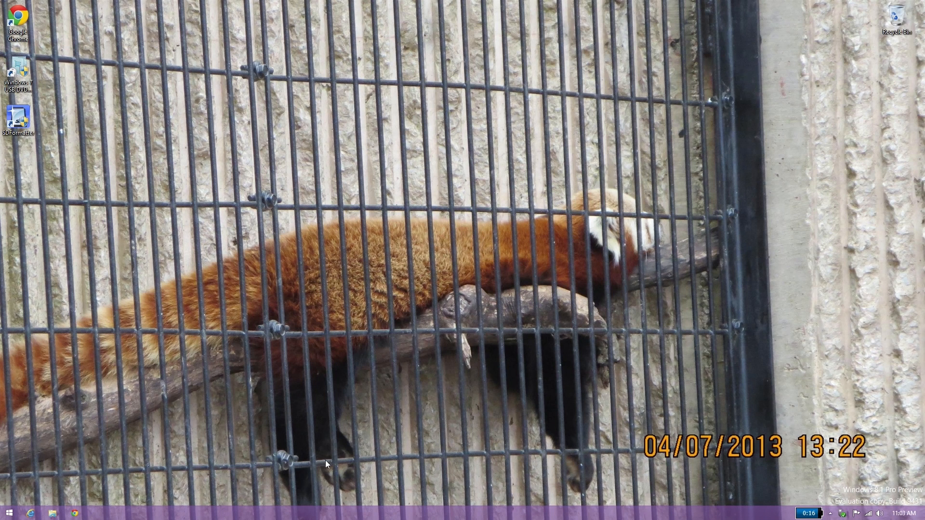
pyautogui.moveTo(81, 480)
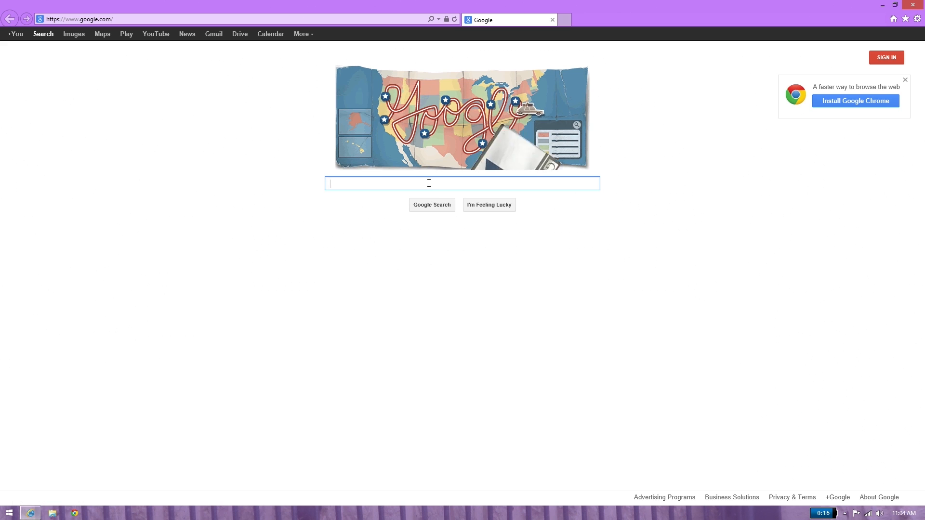
# Search for clonezilla and reach the stable release download page.
pyautogui.write('clonez')
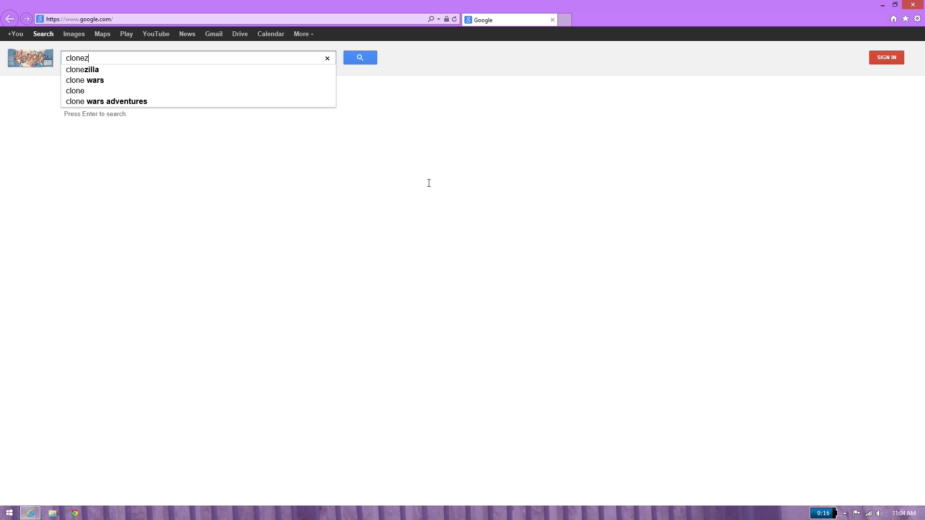
pyautogui.click(81, 70)
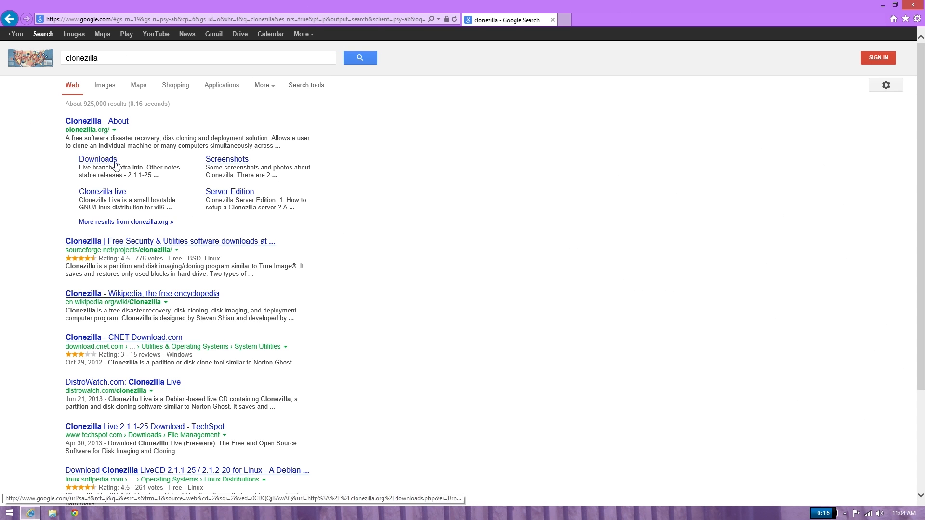
pyautogui.click(98, 159)
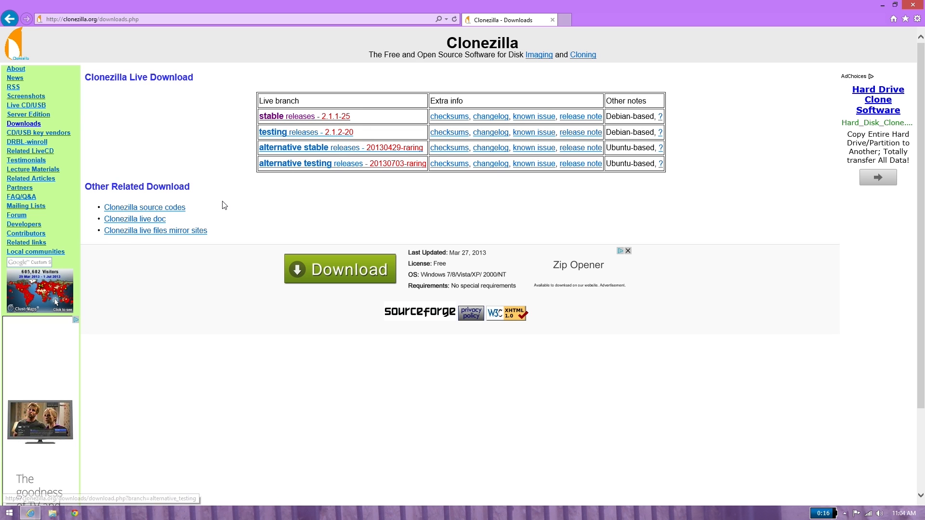
pyautogui.click(275, 117)
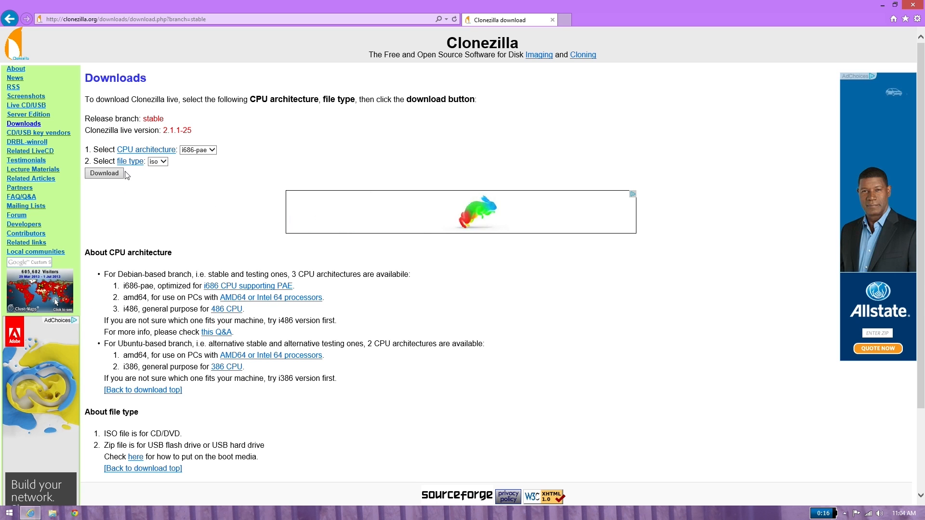
# Choose the amd64 architecture and start the Clonezilla Live ISO download.
pyautogui.click(196, 150)
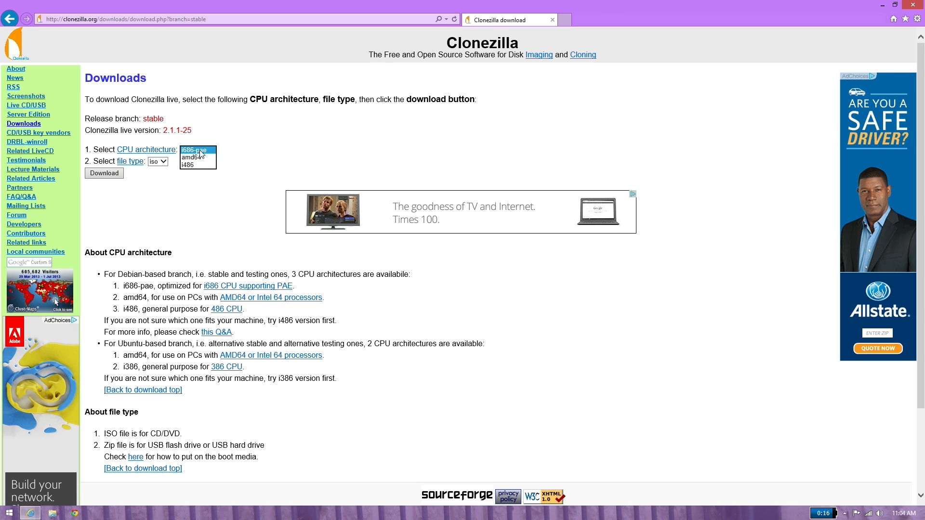
pyautogui.click(197, 157)
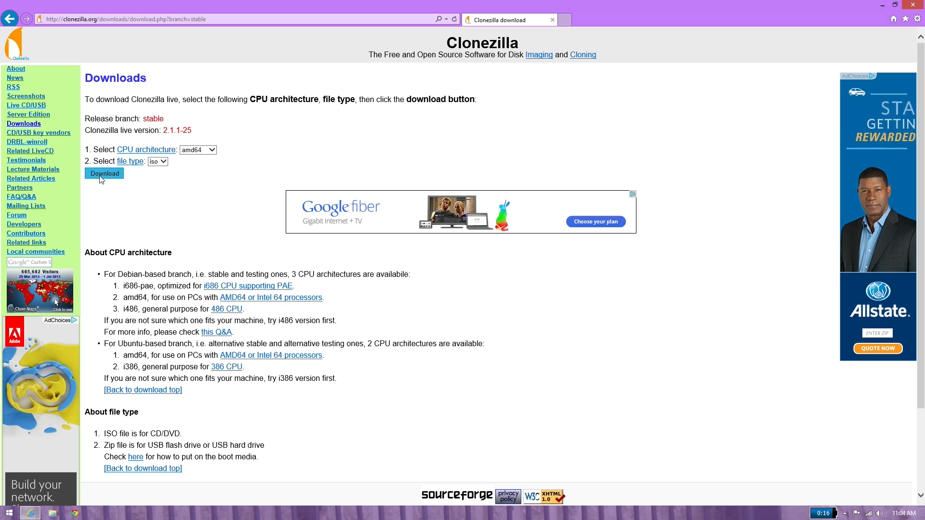
pyautogui.click(104, 173)
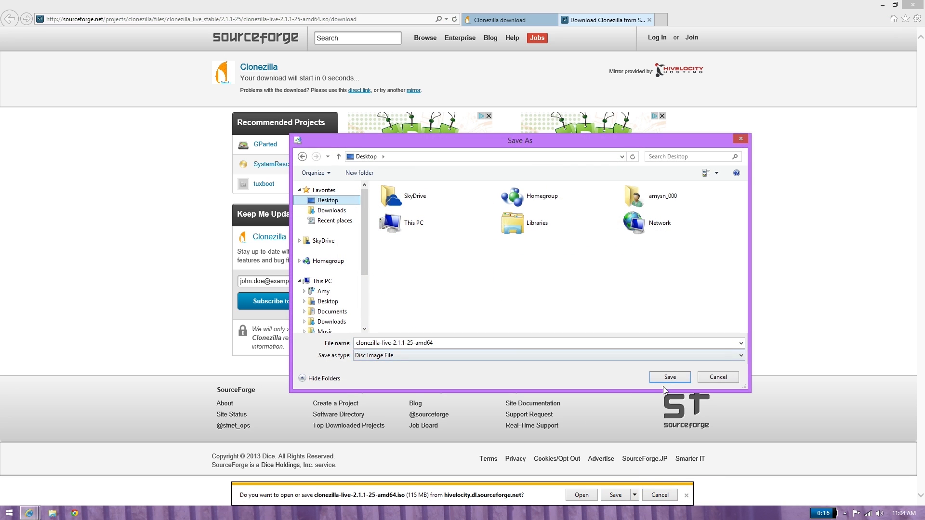
# Save the Clonezilla ISO to the Desktop and head to the pendrivelinux site.
pyautogui.click(669, 377)
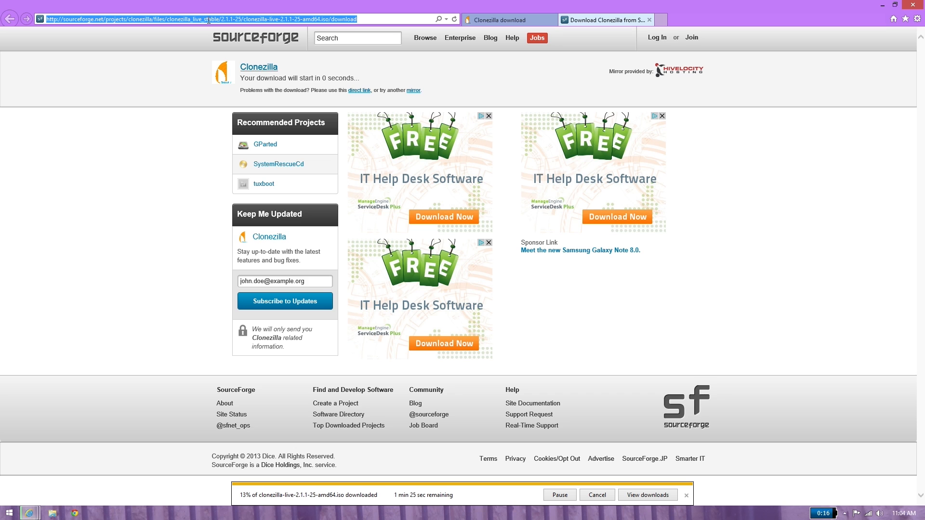
pyautogui.write('easy 1')
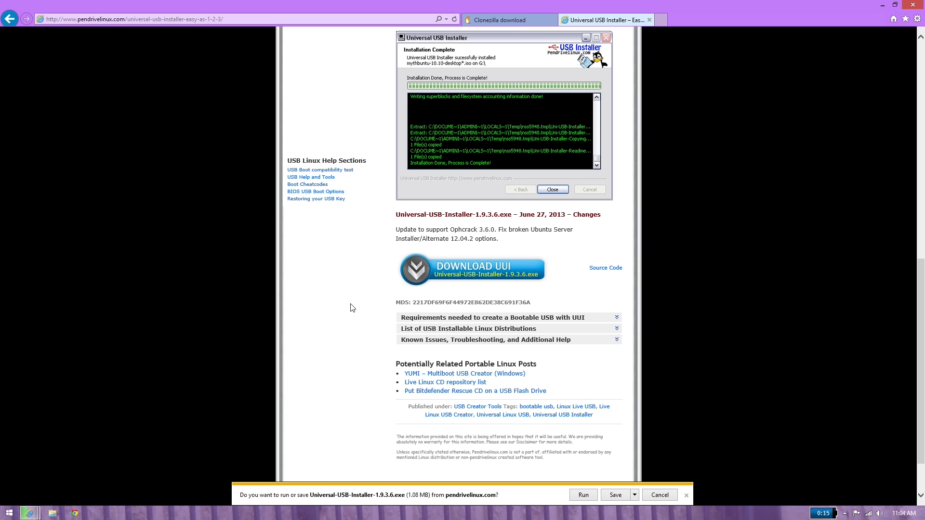
# Save Universal-USB-Installer to the Desktop and show the downloads list.
pyautogui.click(632, 495)
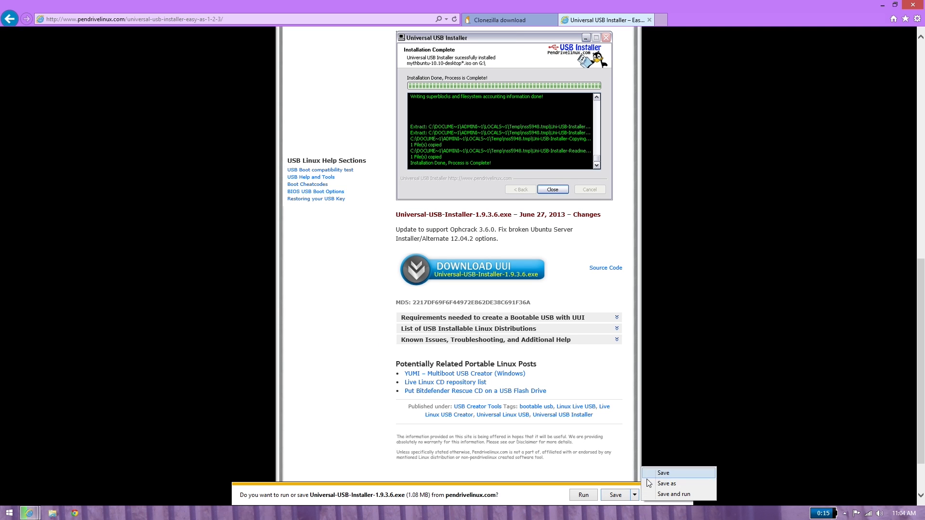
pyautogui.click(666, 483)
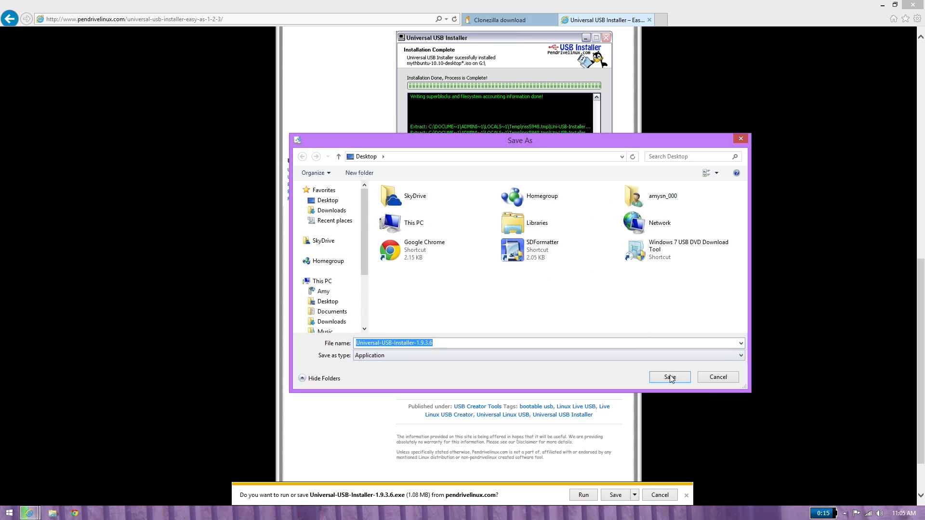
pyautogui.click(669, 376)
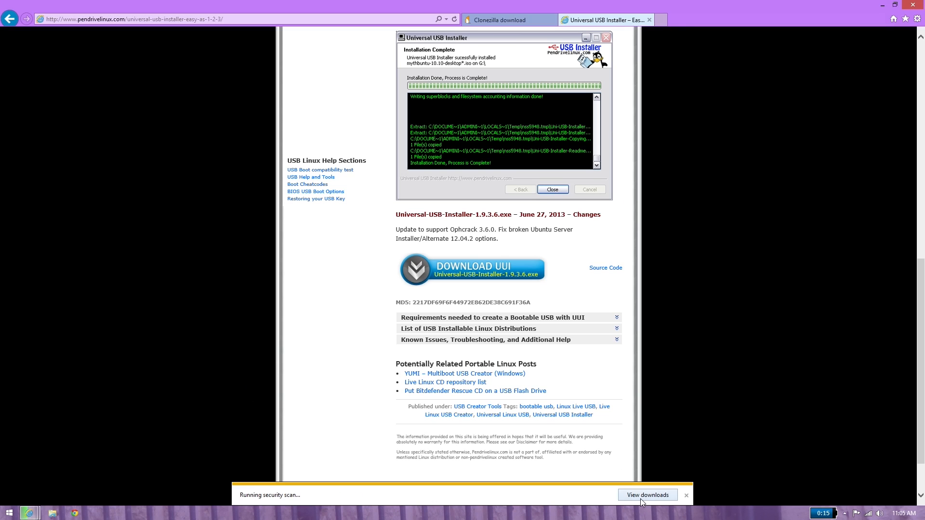
pyautogui.click(647, 496)
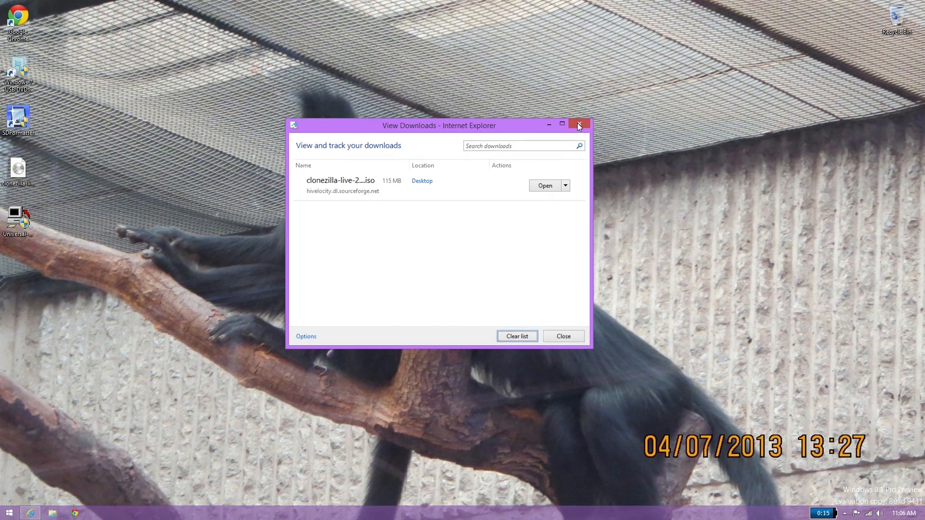
# Launch Universal USB Installer, accept the license and pick Clonezilla as the distribution.
pyautogui.click(578, 125)
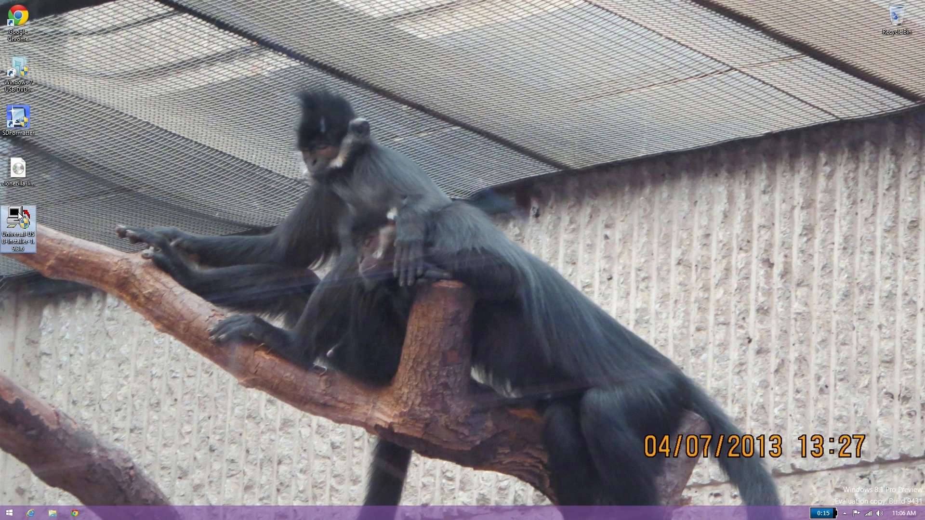
pyautogui.doubleClick(18, 218)
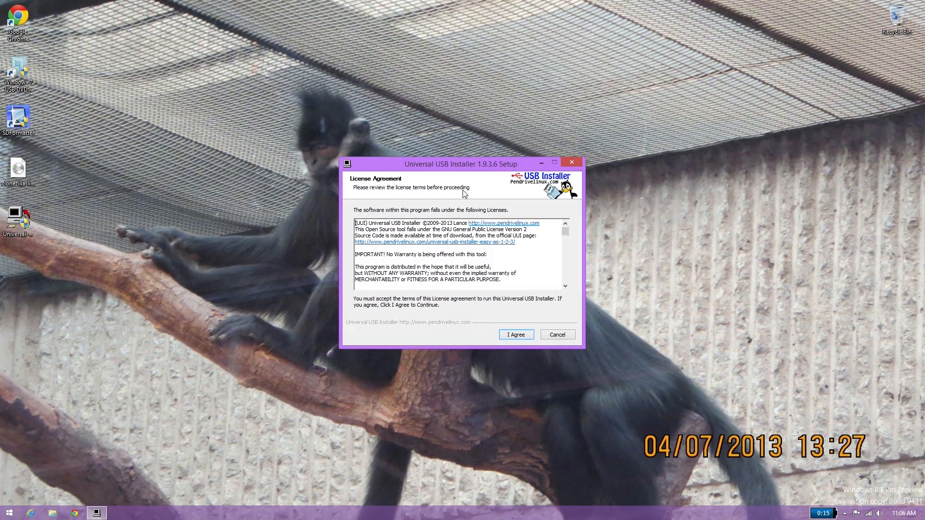
pyautogui.click(515, 334)
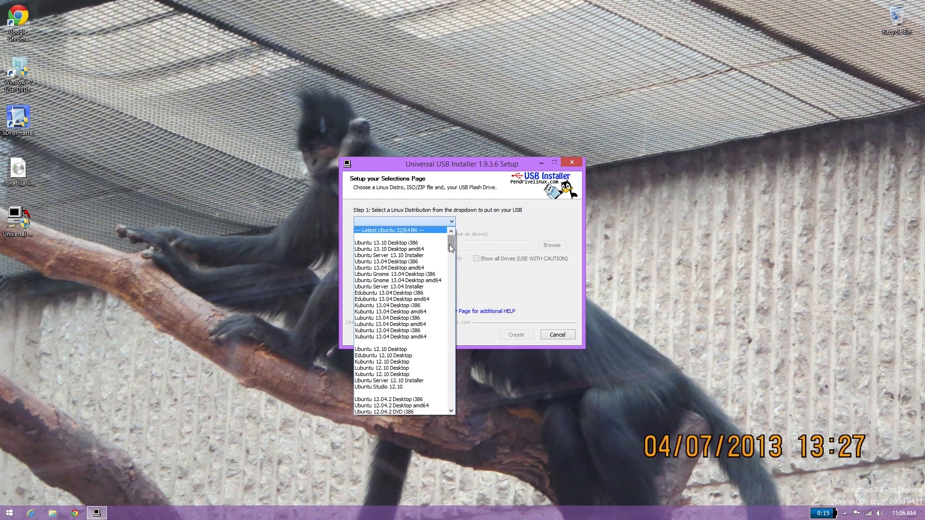
pyautogui.moveTo(450, 248); pyautogui.dragTo(450, 336)
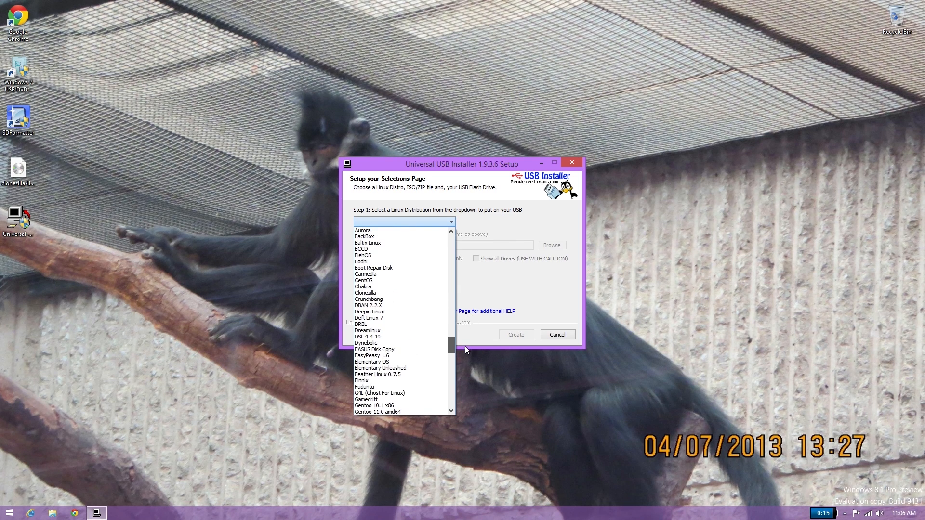
pyautogui.click(364, 293)
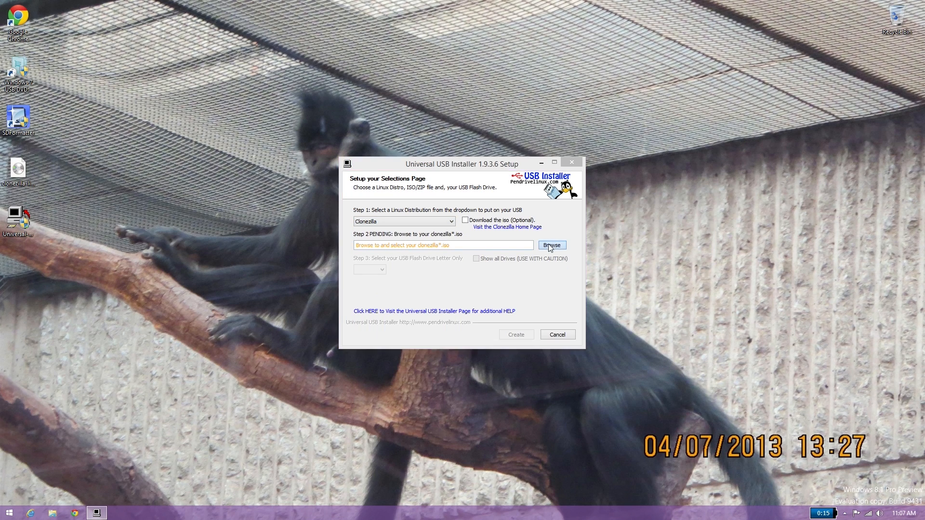
# Load the Desktop Clonezilla amd64 ISO, target drive D: and mark it for Fat32 formatting.
pyautogui.click(551, 245)
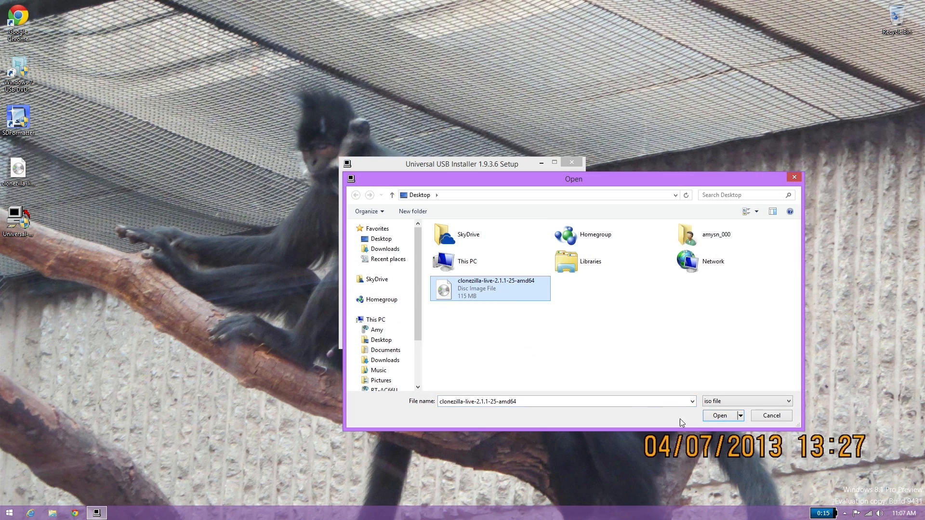
pyautogui.click(719, 416)
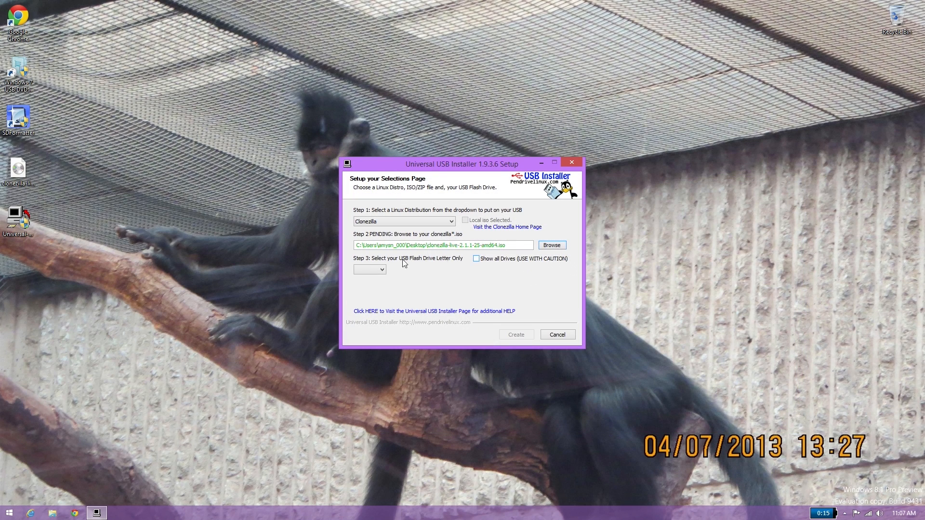
pyautogui.click(383, 269)
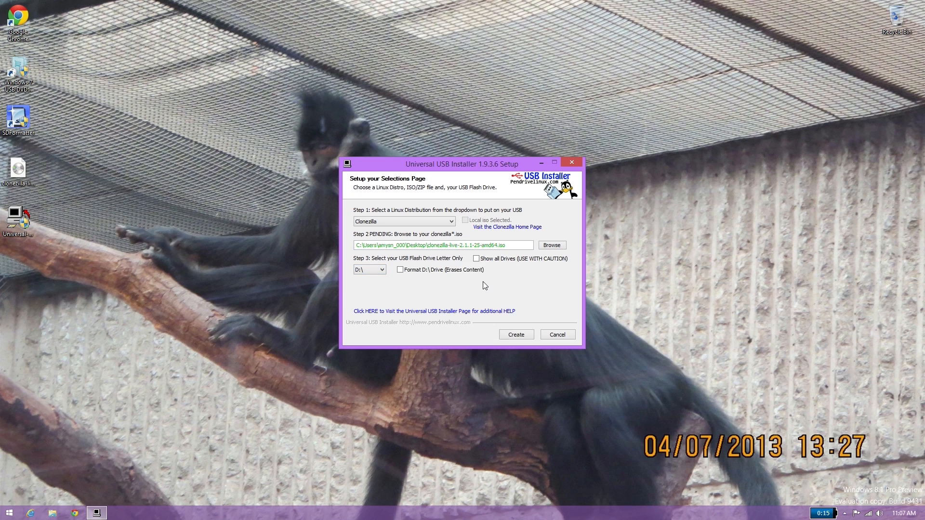
pyautogui.click(400, 270)
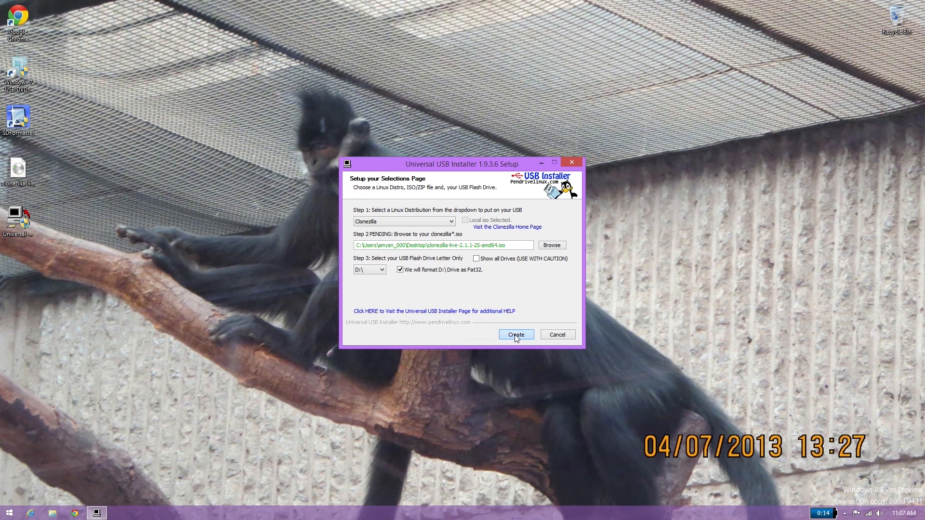
# Create the Clonezilla USB on D:, confirm formatting, and close the finished installer.
pyautogui.click(515, 334)
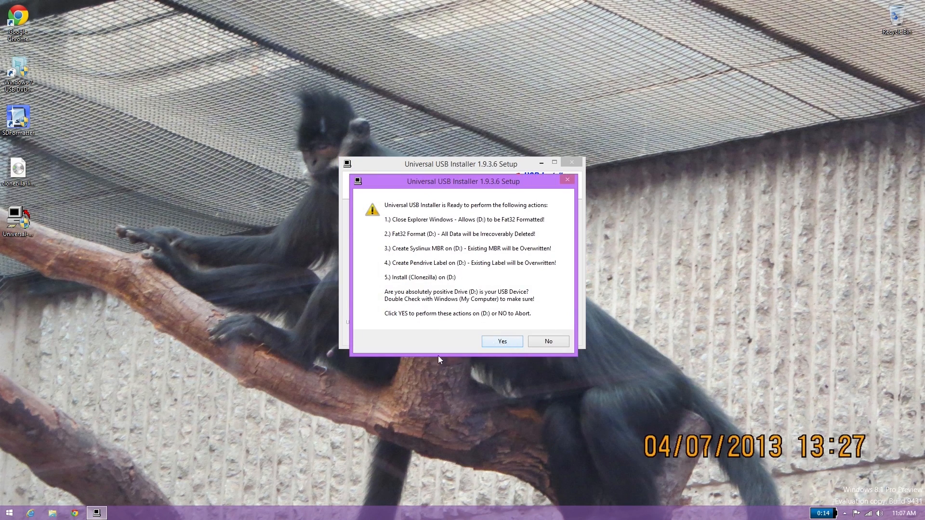
pyautogui.moveTo(129, 493)
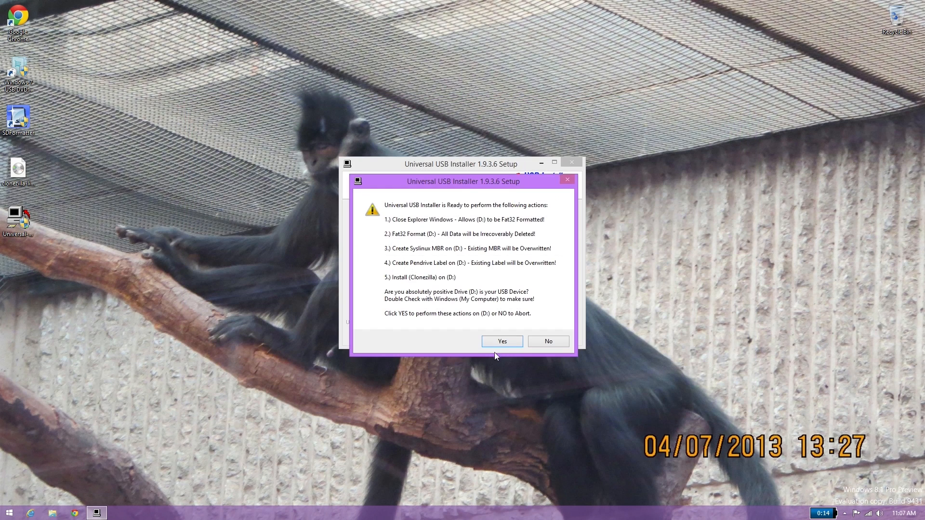
pyautogui.click(501, 341)
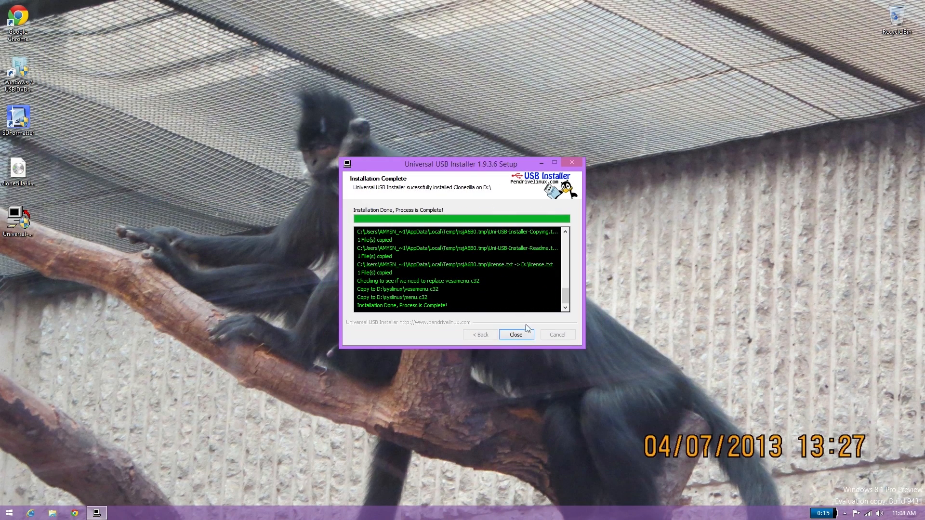
pyautogui.click(514, 334)
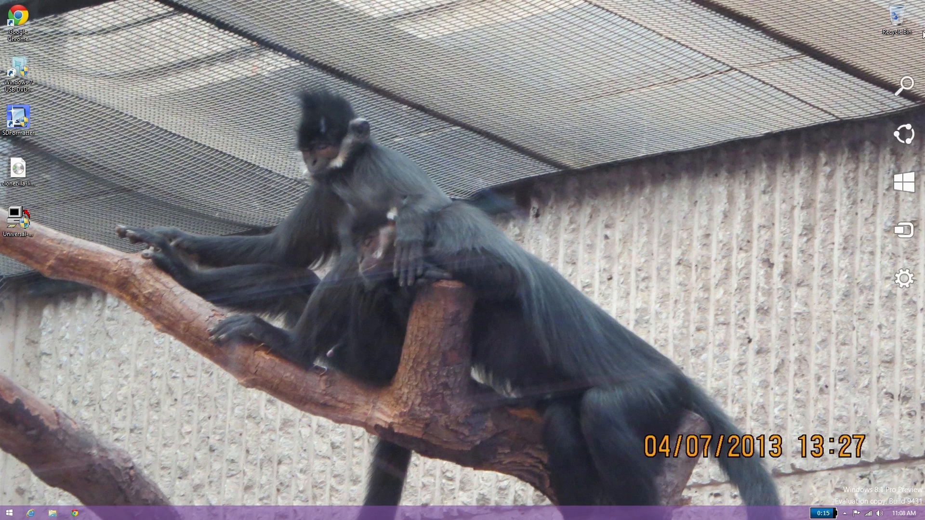
# Shut down Windows 8.1 from the Settings charm so the PC boots Clonezilla from USB.
pyautogui.click(907, 278)
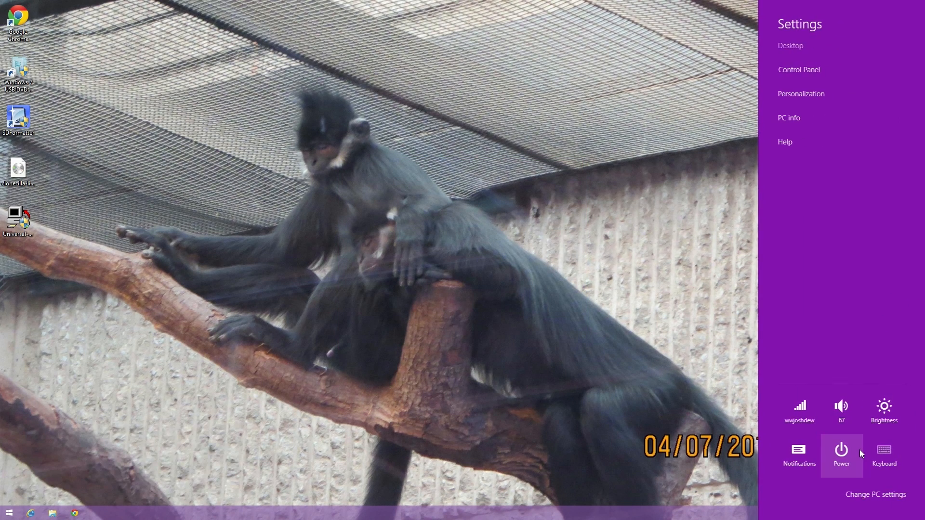
pyautogui.click(840, 453)
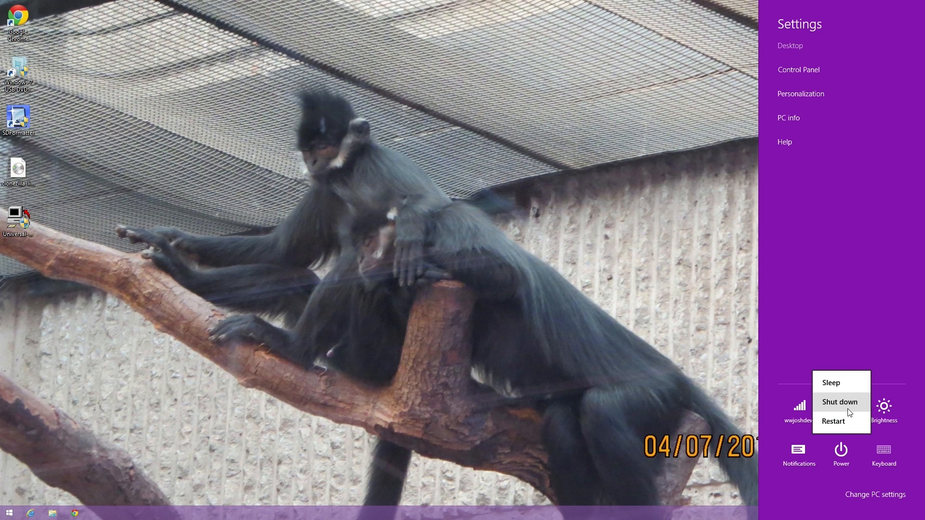
pyautogui.click(832, 421)
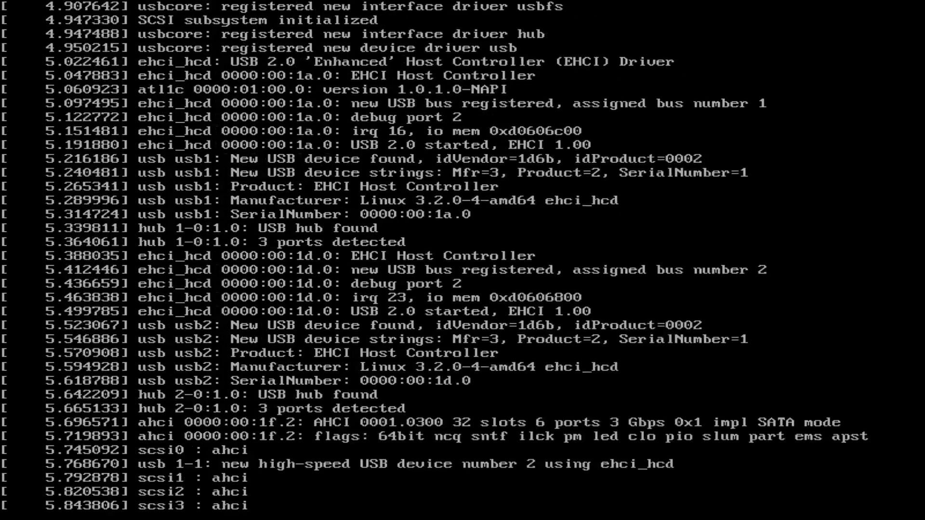
# Choose en_US.UTF-8 English and leave the keymap untouched.
pyautogui.scroll(-3)
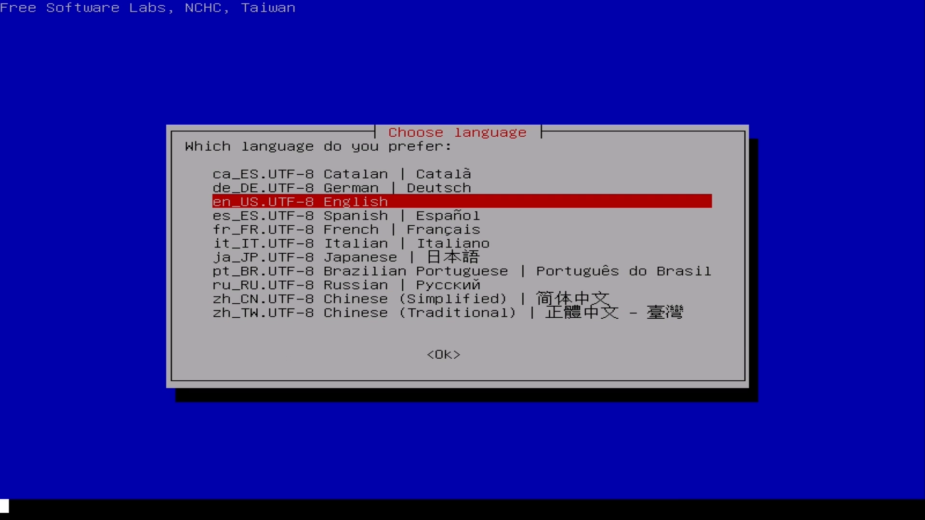
pyautogui.click(443, 354)
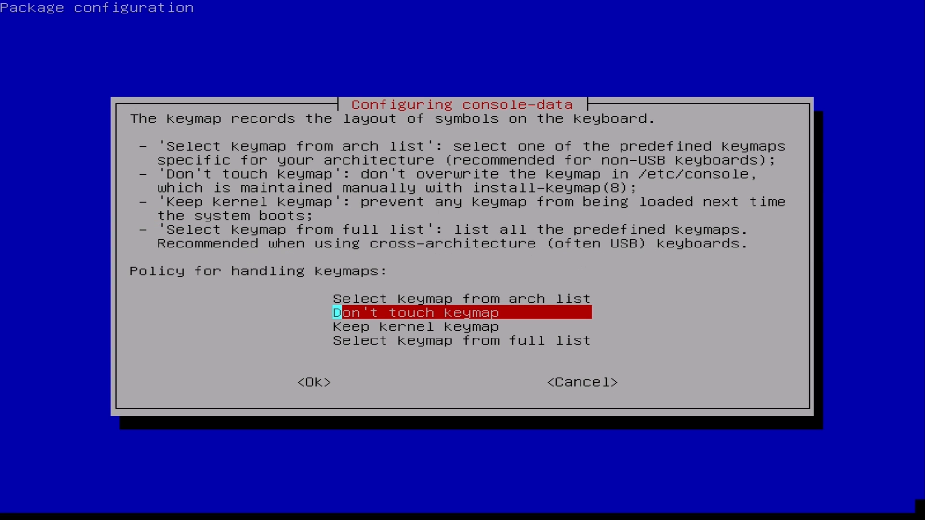
pyautogui.press('Enter')
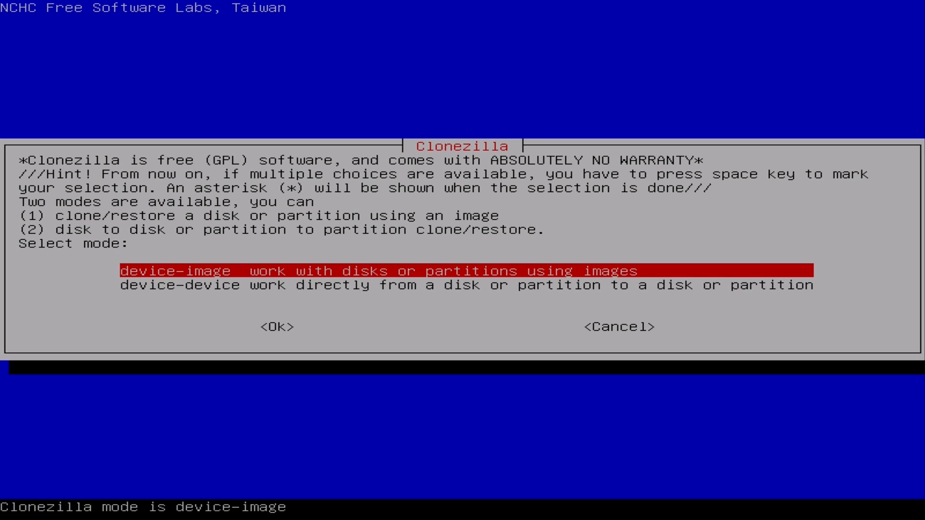
# Choose device-image mode with local_dev storage for the image repository.
pyautogui.click(276, 327)
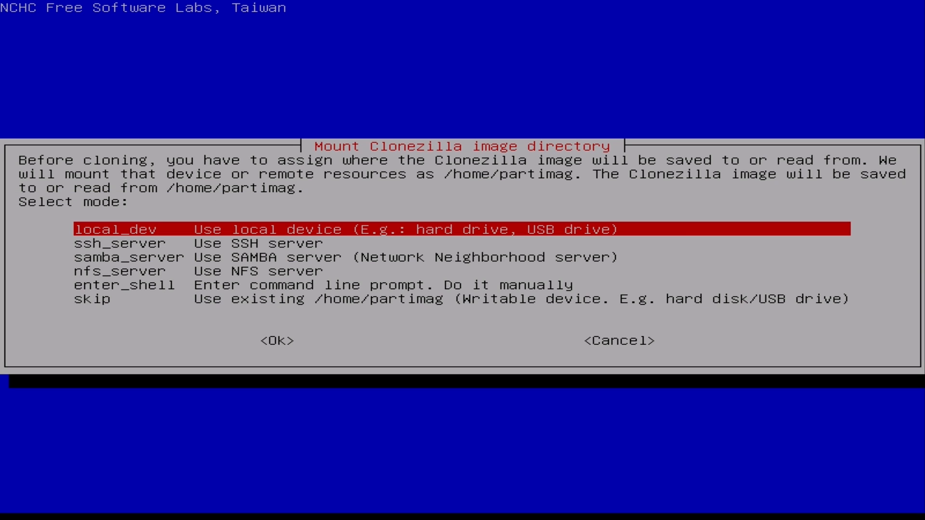
pyautogui.click(278, 341)
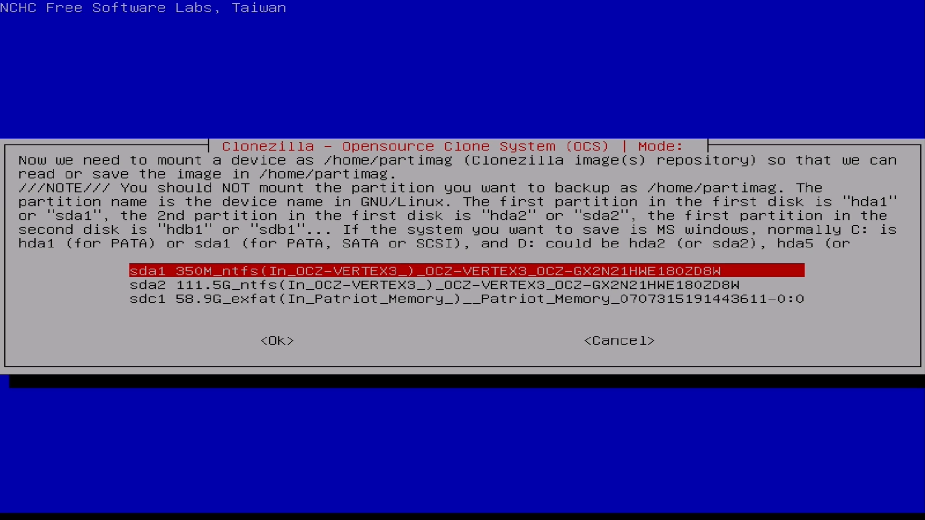
# Select sdc1 58.9G exFAT Patriot Memory as the image repository.
pyautogui.press('Down')
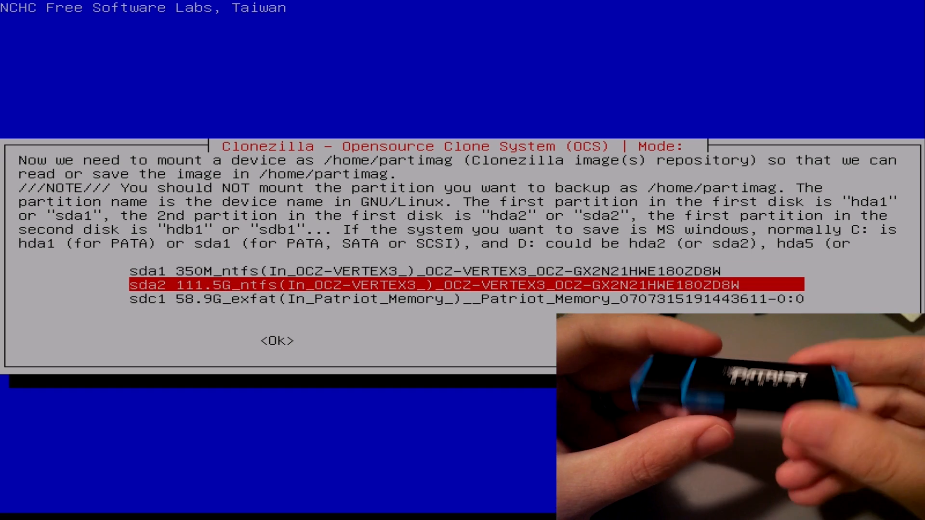
pyautogui.press('Down')
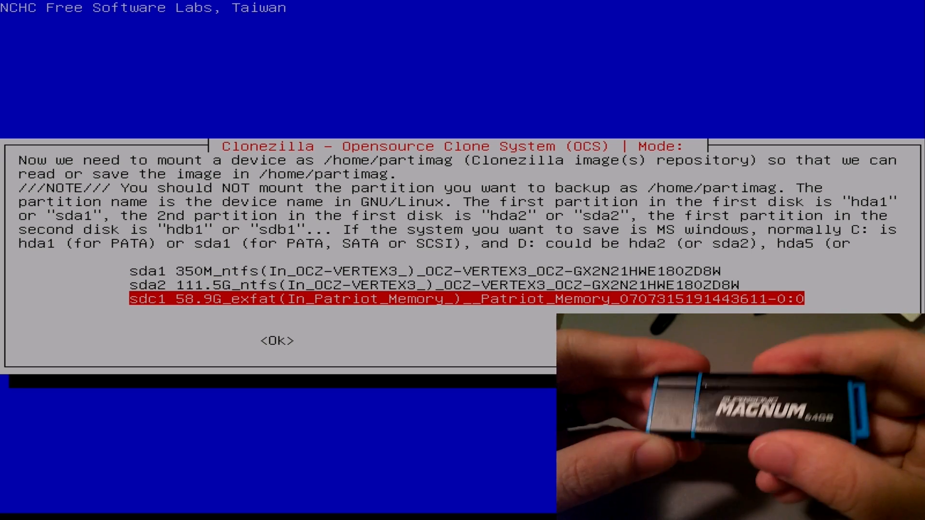
pyautogui.click(277, 340)
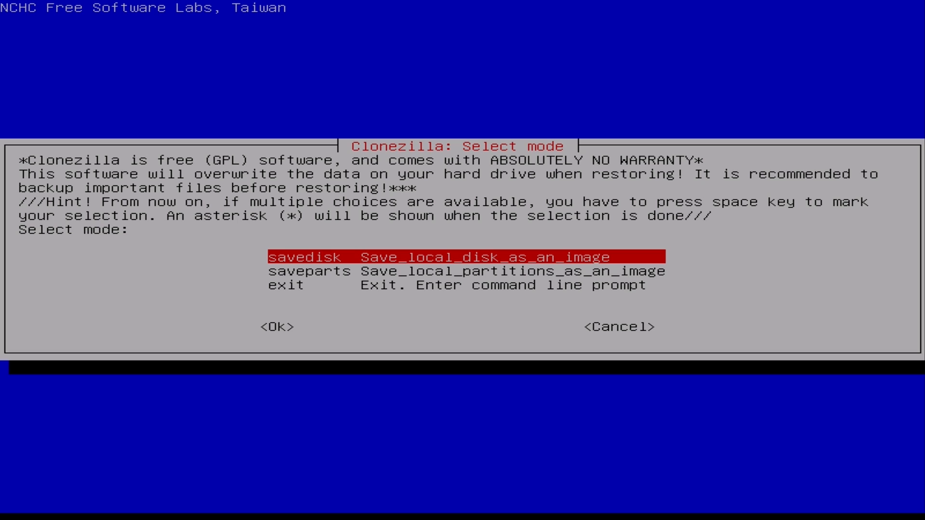
# Choose savedisk mode to image the entire local disk.
pyautogui.press('Down')
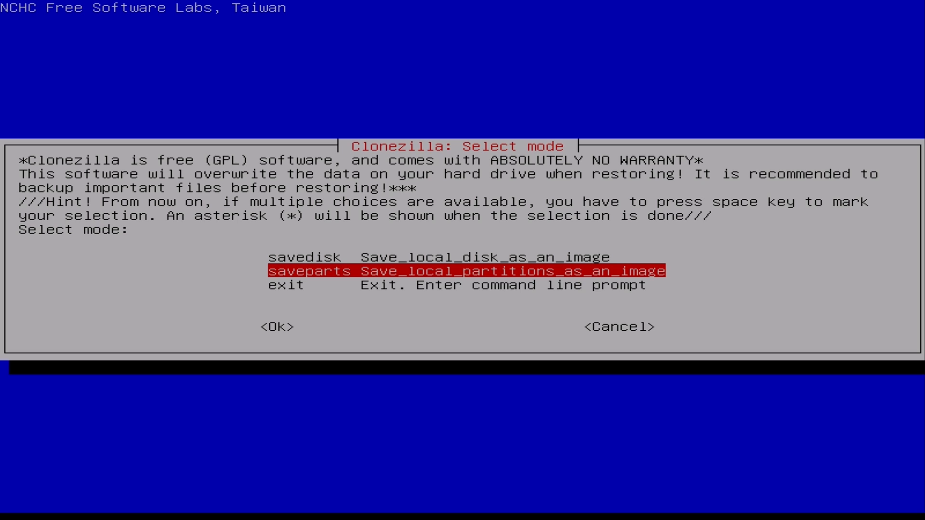
pyautogui.press('up')
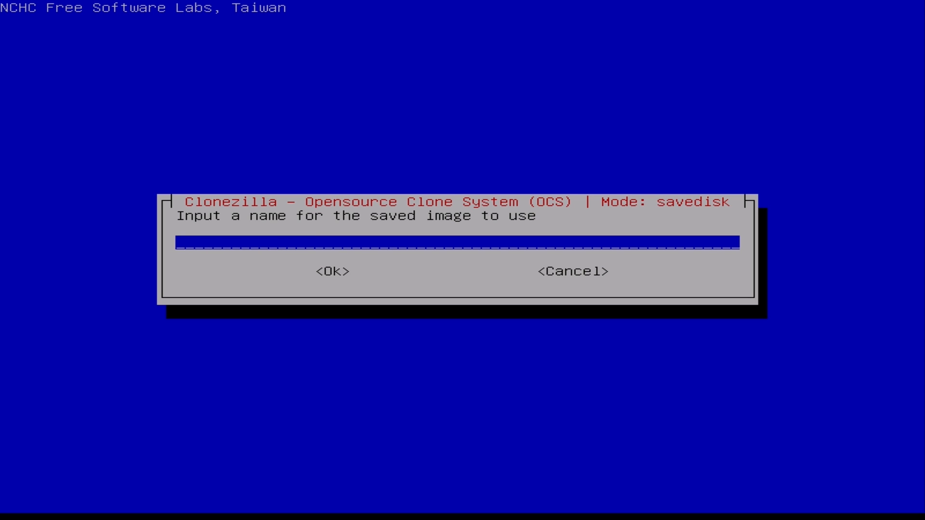
# Try an image name with spaces and dismiss the invalid image name warning.
pyautogui.write('Windows_8')
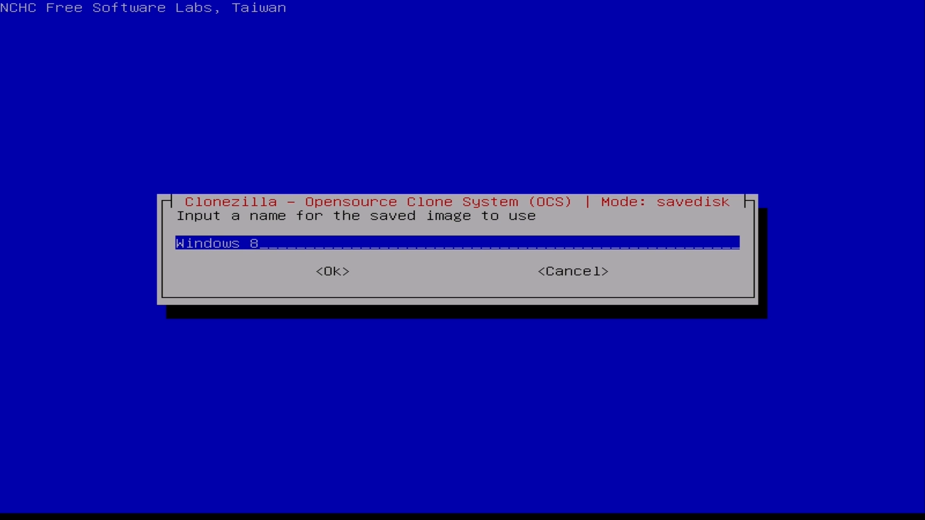
pyautogui.write('.1 Pre')
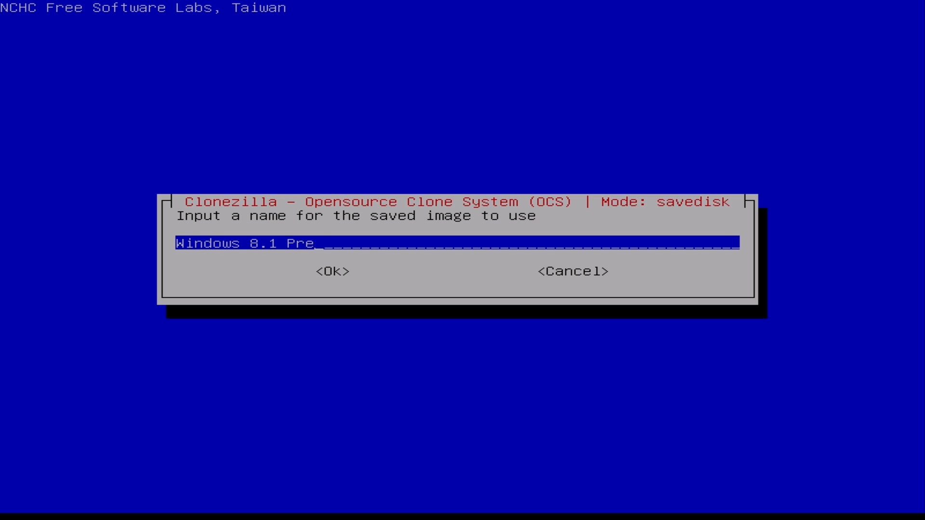
pyautogui.click(332, 271)
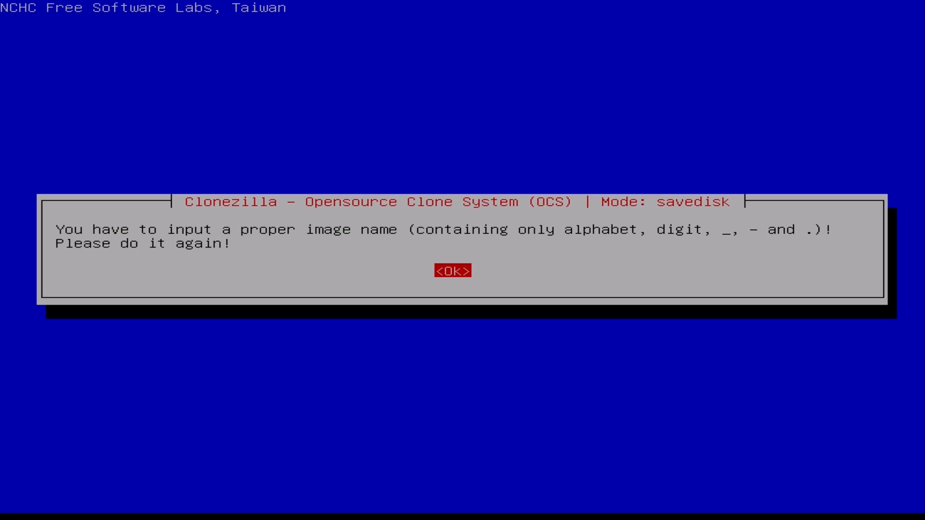
pyautogui.click(453, 271)
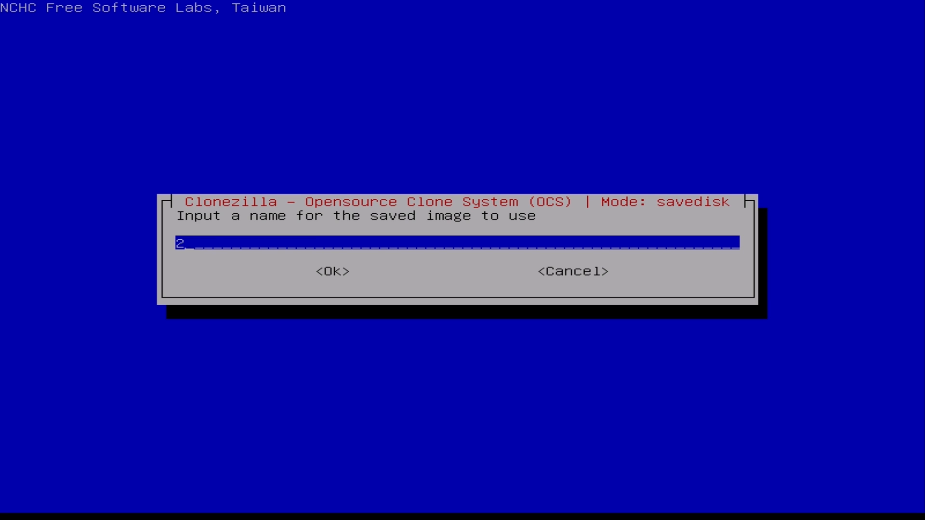
# Name the image Windows-8-1-Preview with hyphens and accept it.
pyautogui.write('Windows')
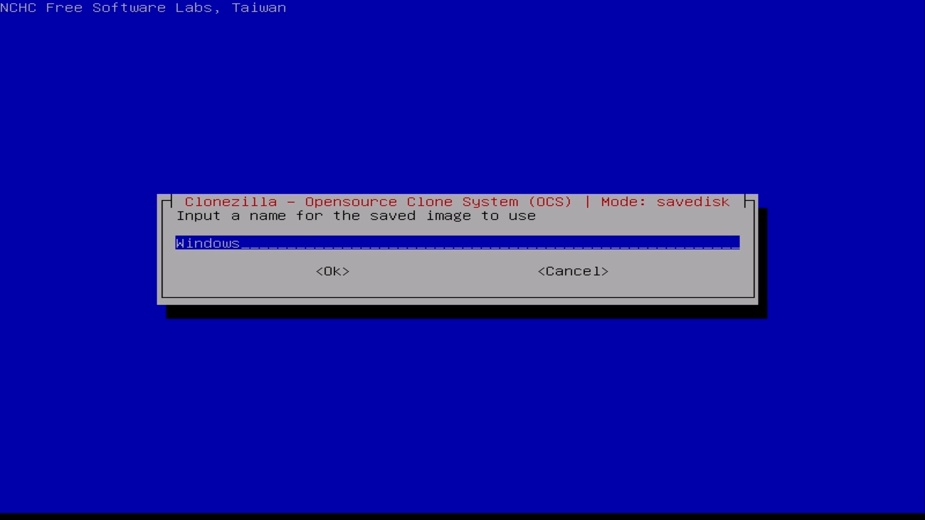
pyautogui.write('-8-1')
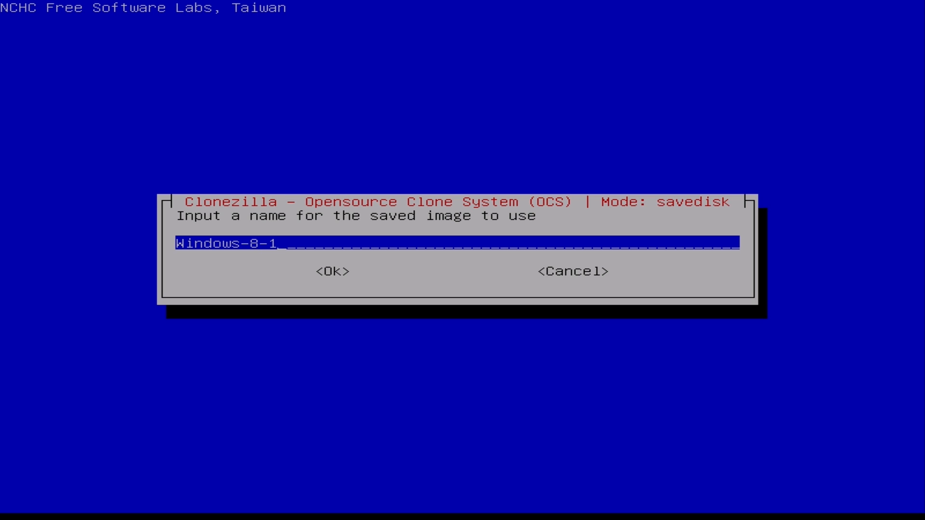
pyautogui.write('-Preview.')
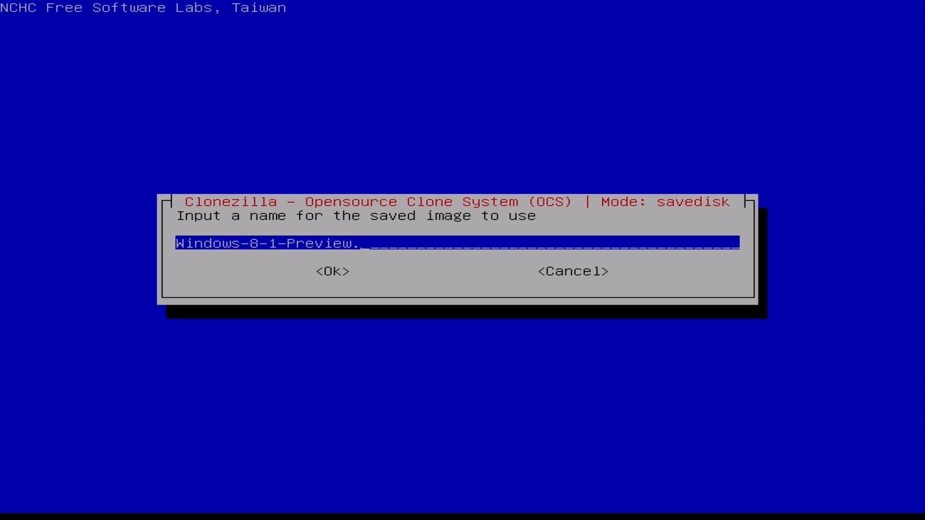
pyautogui.click(333, 272)
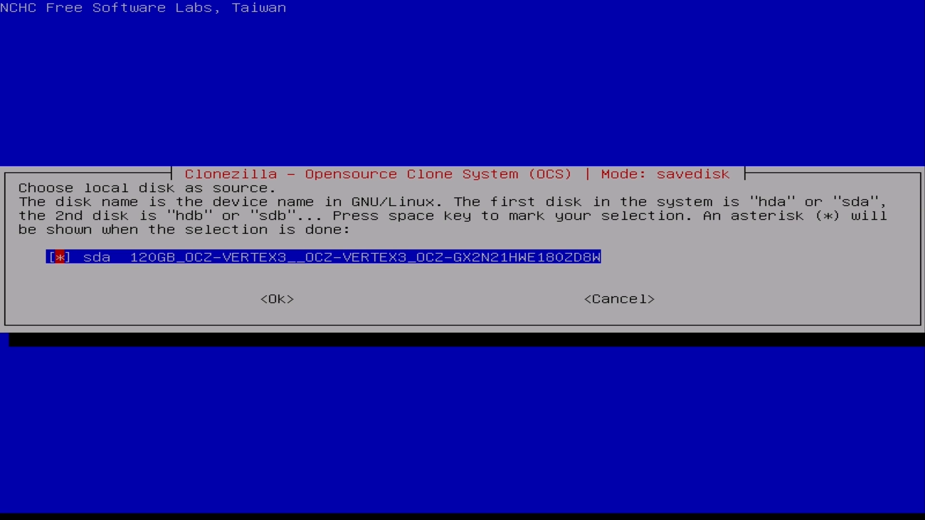
# Confirm the 120GB OCZ-VERTEX3 sda as source and skip the file system check.
pyautogui.click(277, 299)
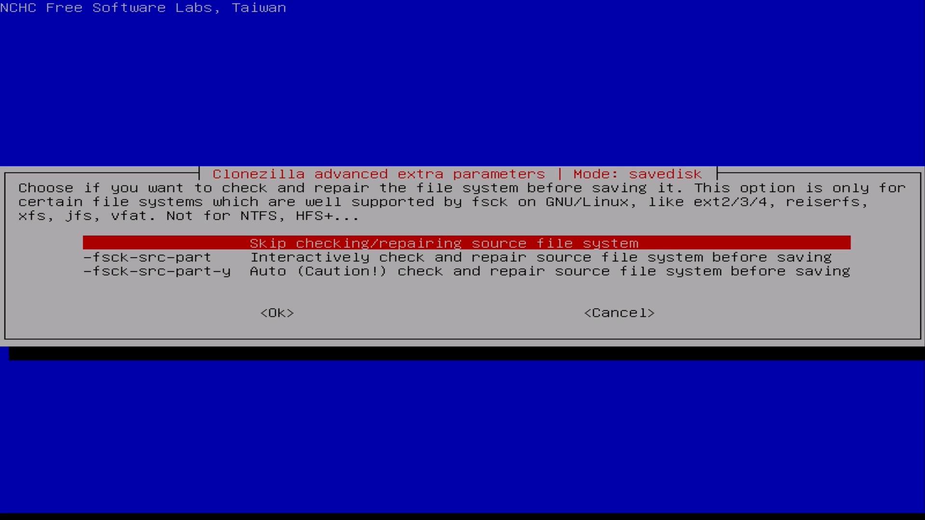
pyautogui.click(278, 312)
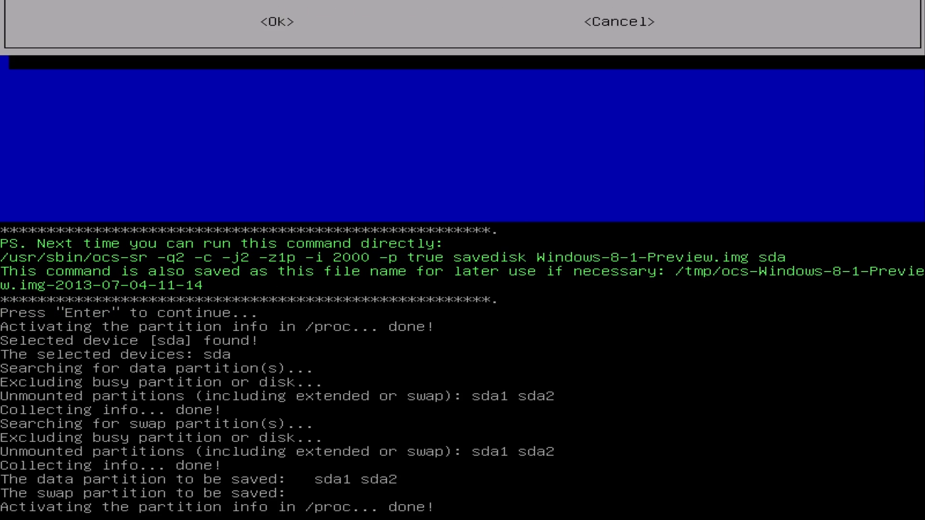
# Continue past the command summary and answer y to start saving the whole disk.
pyautogui.press('Enter')
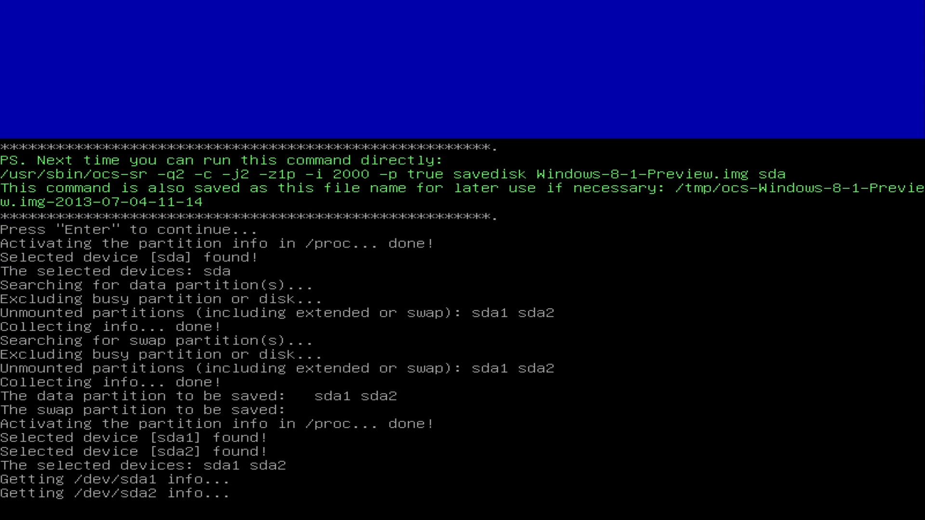
pyautogui.press('enter')
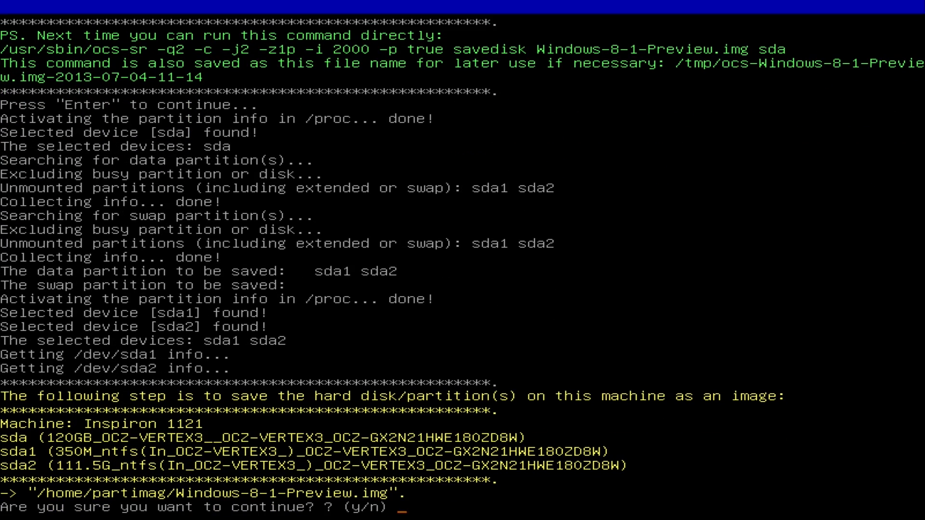
pyautogui.write('y')
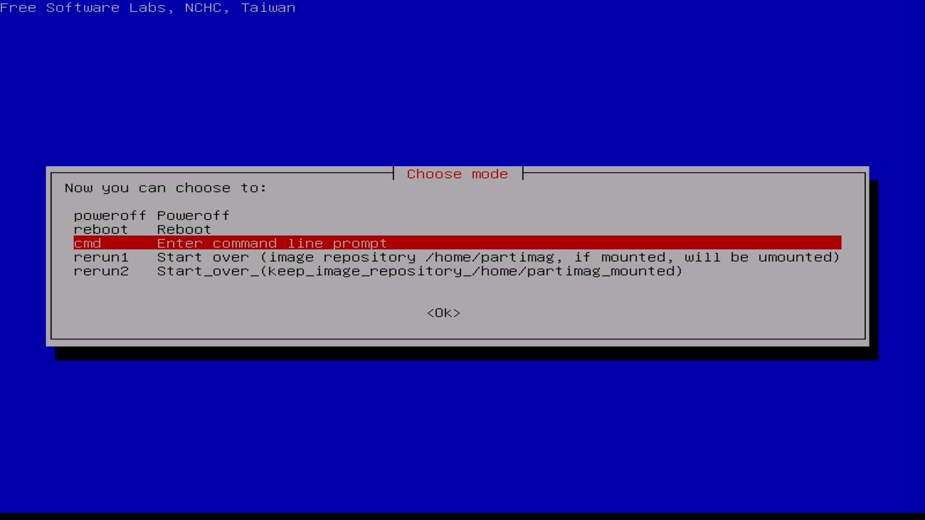
# Choose reboot in the Choose mode menu to restart into Windows 8.1.
pyautogui.press('Up')
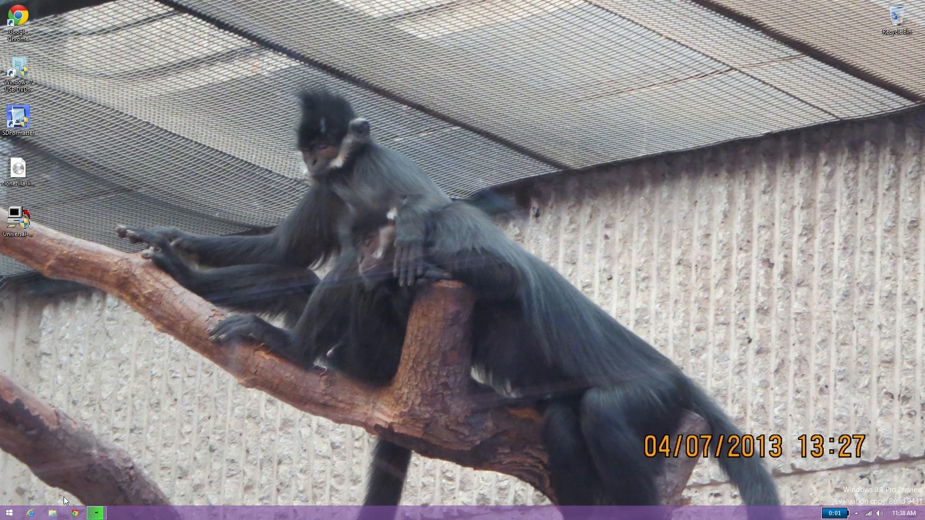
# View the Desktop folder contents in File Explorer, then close the window.
pyautogui.click(51, 511)
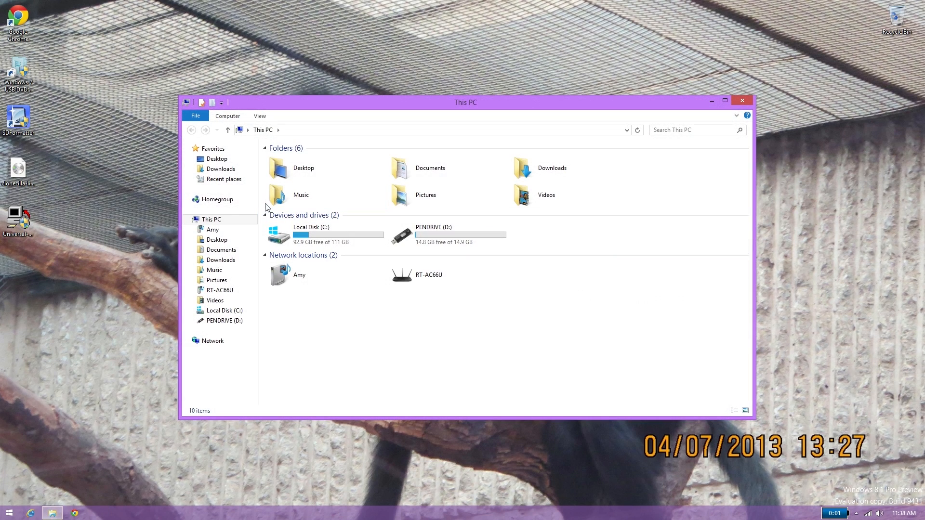
pyautogui.click(213, 230)
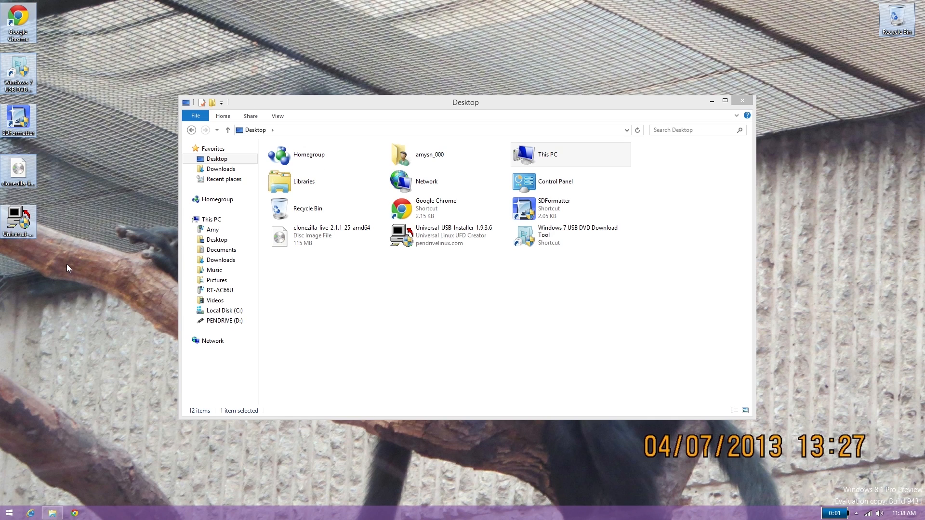
pyautogui.moveTo(724, 87)
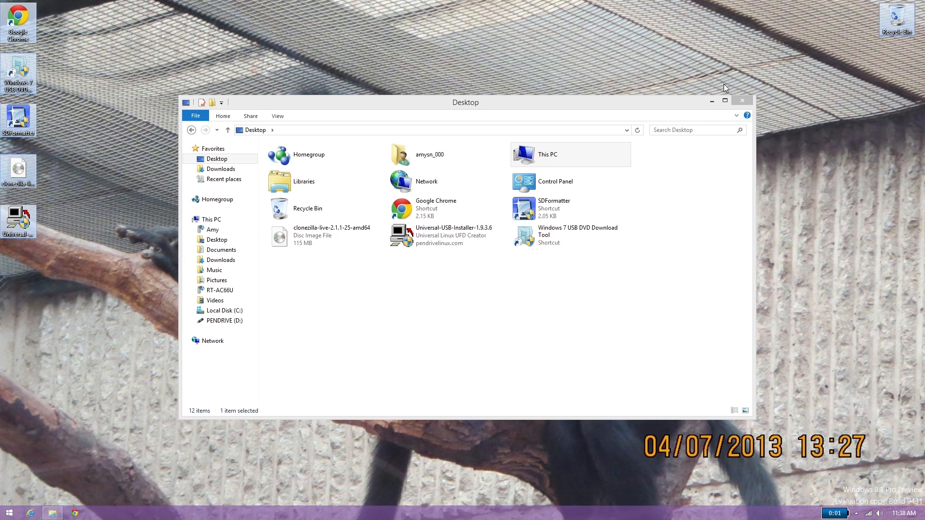
pyautogui.click(742, 99)
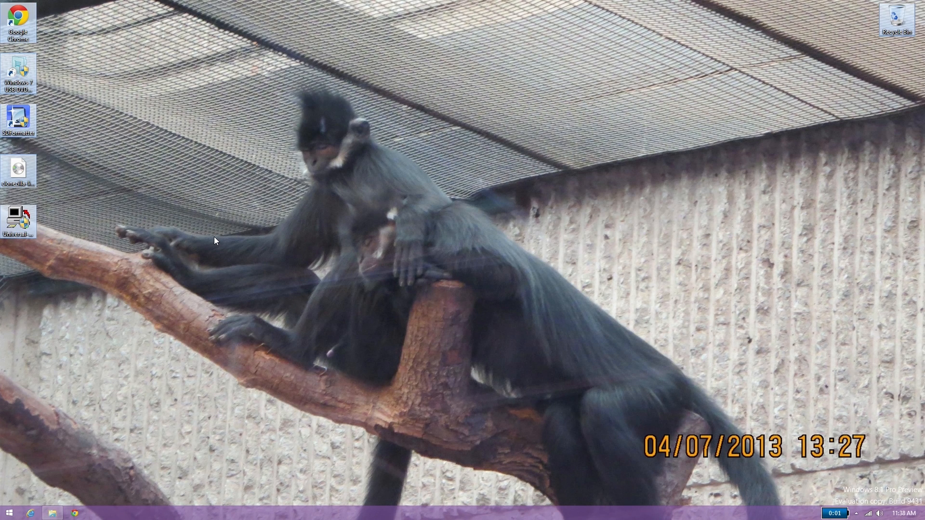
pyautogui.moveTo(154, 250)
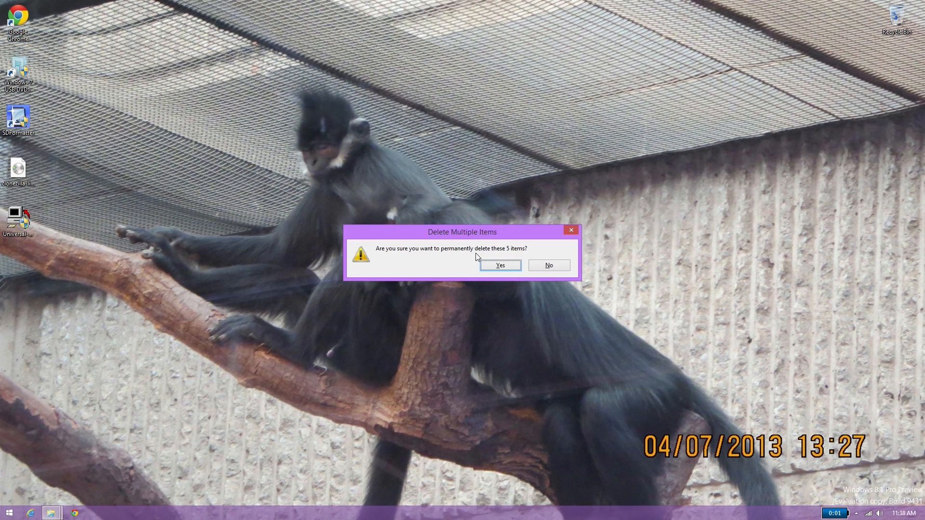
# Confirm permanently deleting the five desktop files and reopen File Explorer.
pyautogui.click(499, 265)
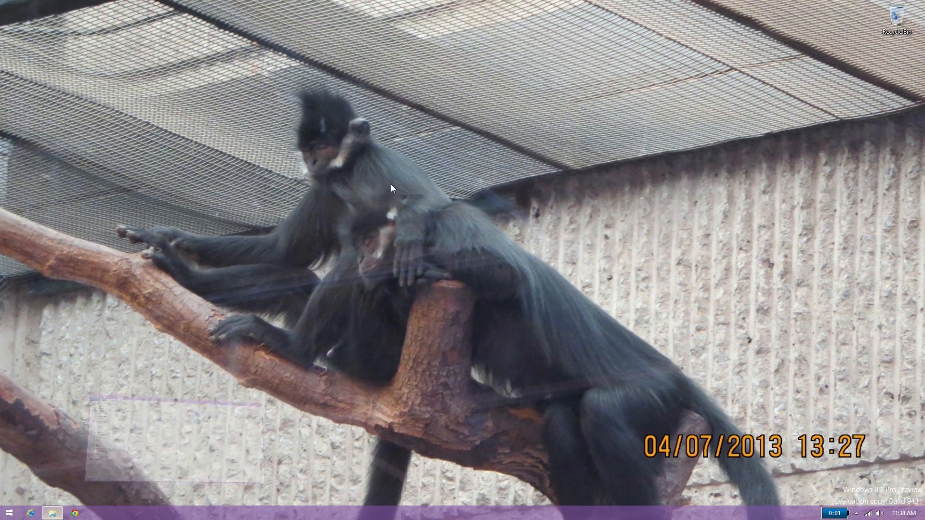
pyautogui.click(52, 513)
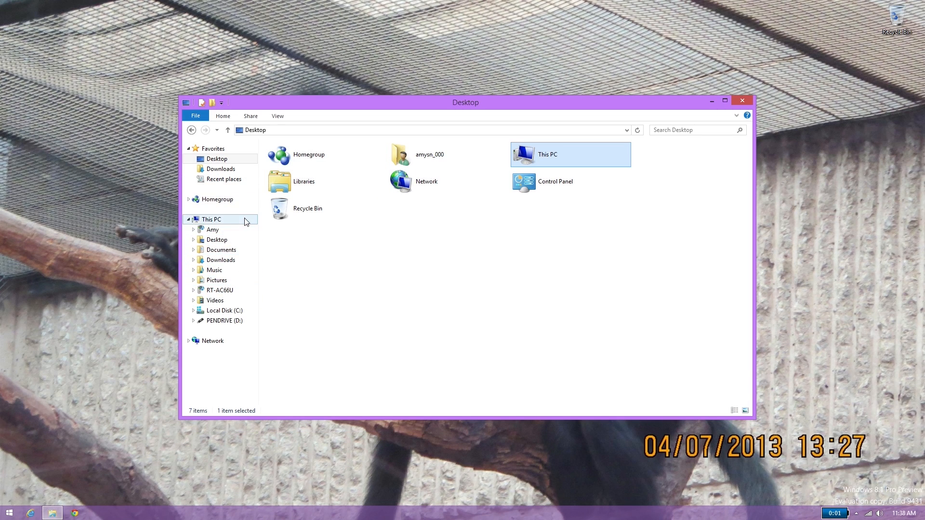
pyautogui.moveTo(228, 227)
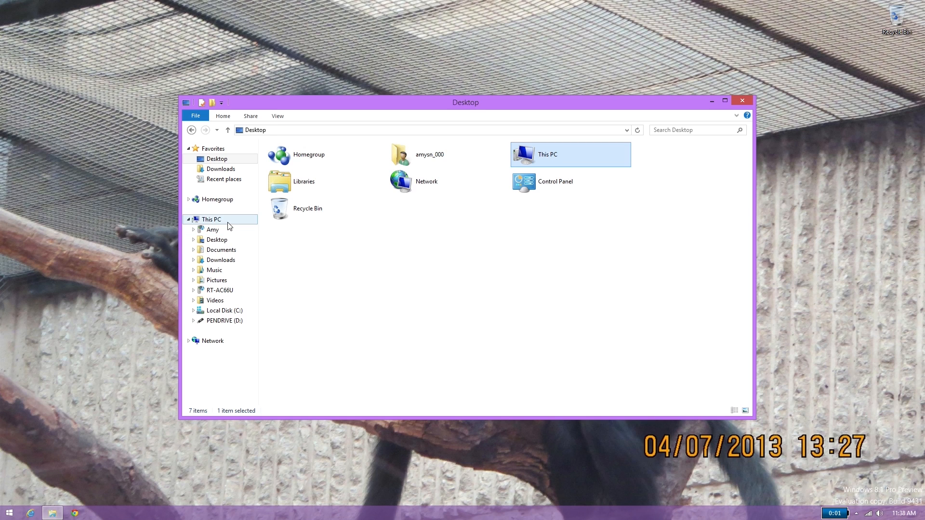
# Select all six folders on Local Disk (C:) and permanently delete them, skipping protected folders.
pyautogui.doubleClick(224, 310)
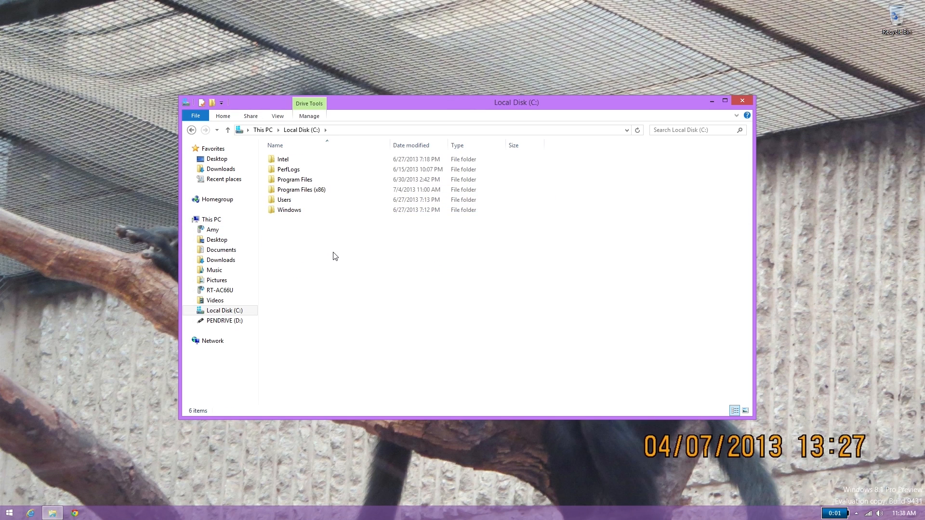
pyautogui.press('ctrl+a')
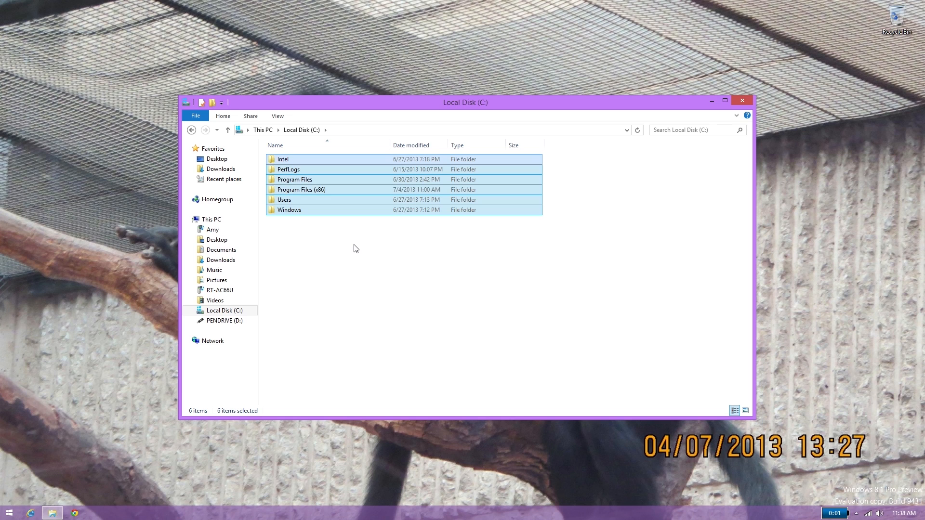
pyautogui.press('Delete')
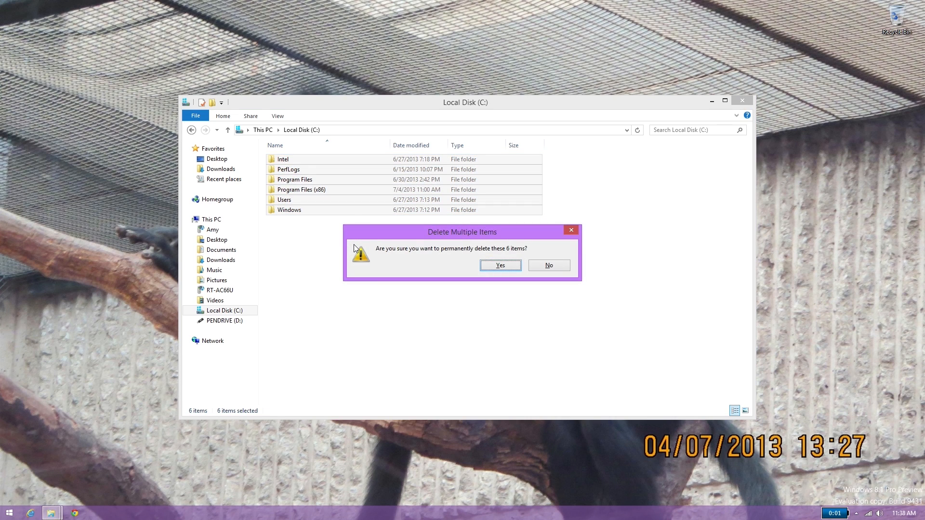
pyautogui.click(500, 265)
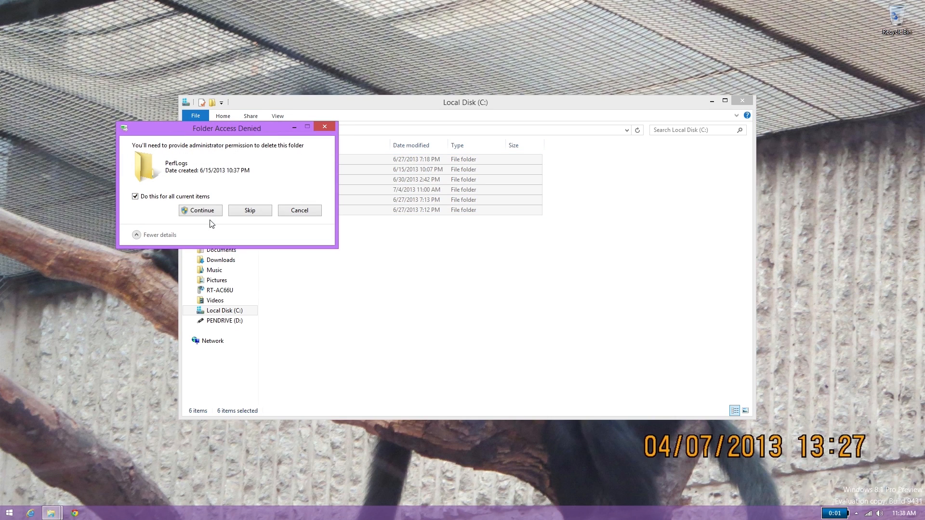
pyautogui.click(199, 210)
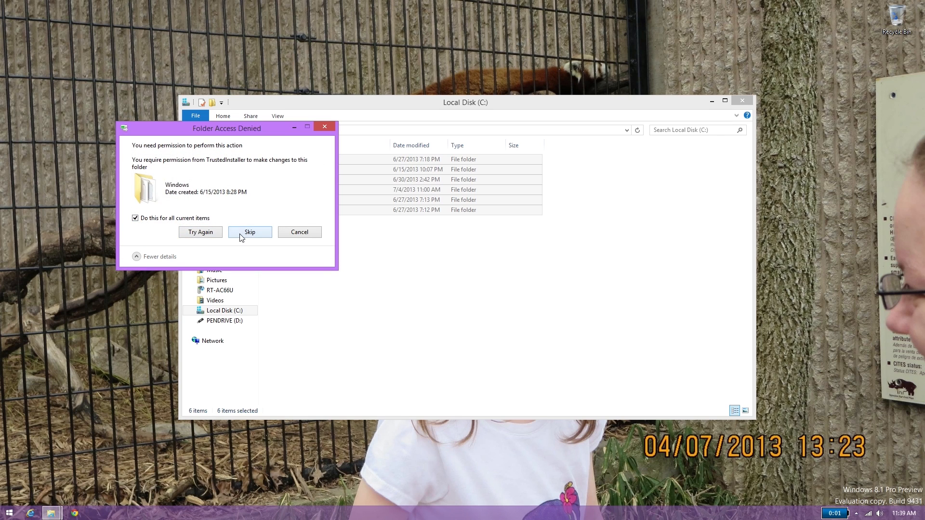
pyautogui.click(248, 232)
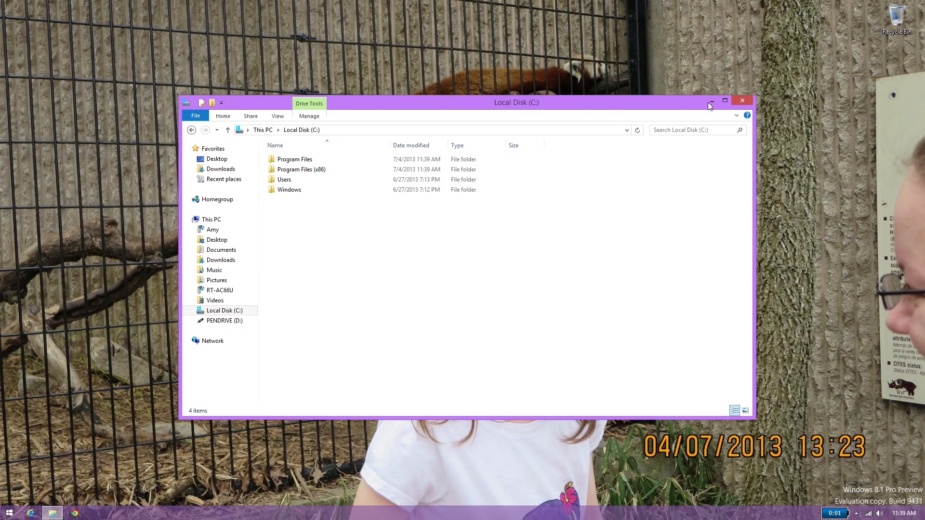
# Reopen File Explorer and check drive C's remaining contents.
pyautogui.click(741, 99)
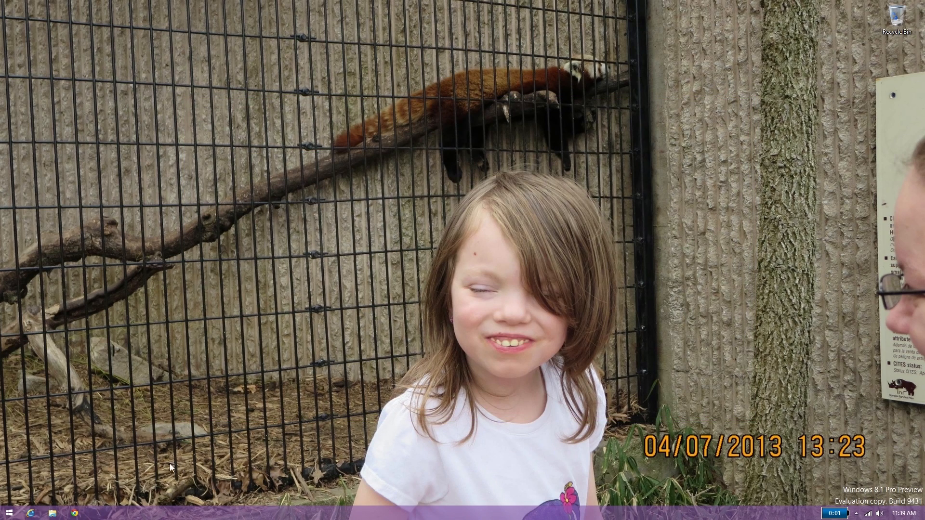
pyautogui.click(52, 512)
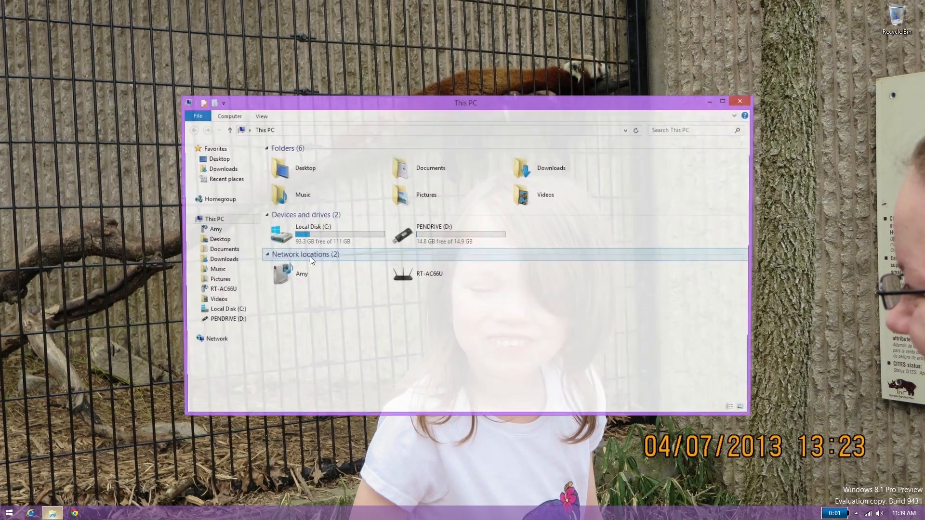
pyautogui.doubleClick(313, 234)
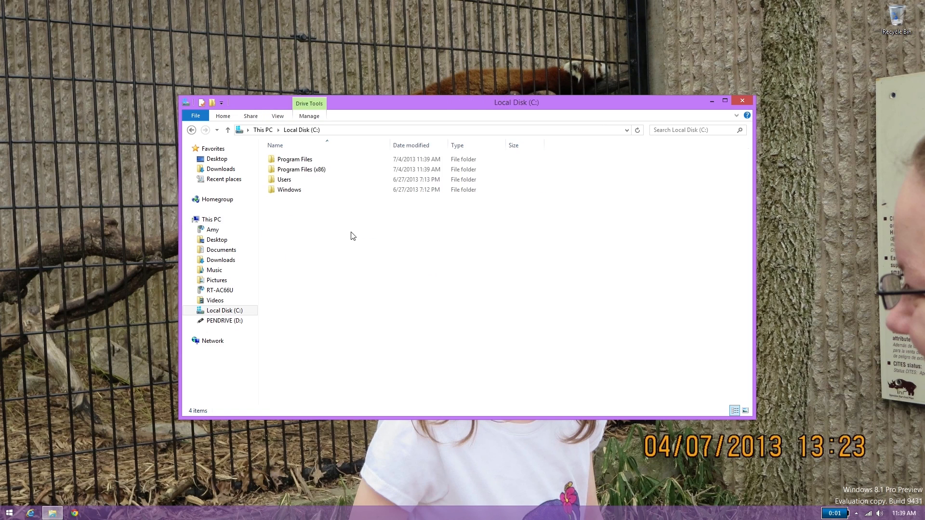
pyautogui.doubleClick(295, 159)
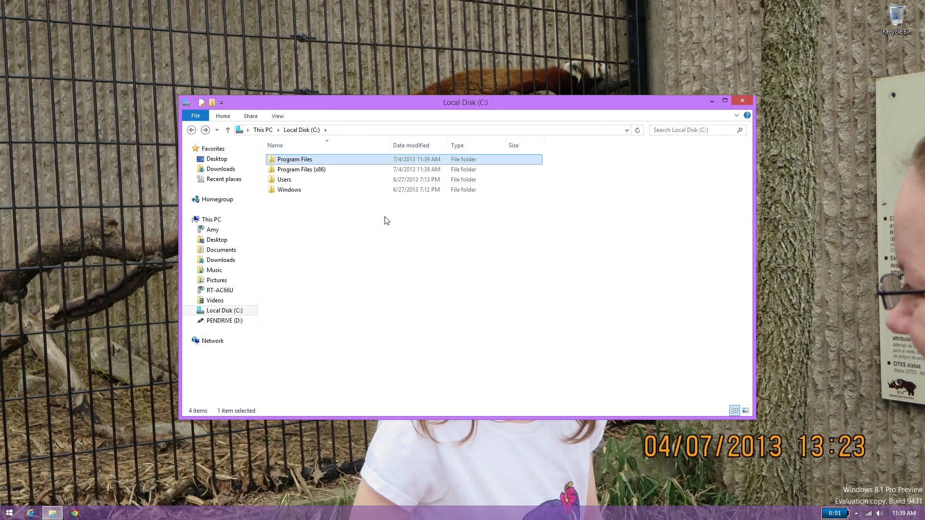
pyautogui.moveTo(530, 244)
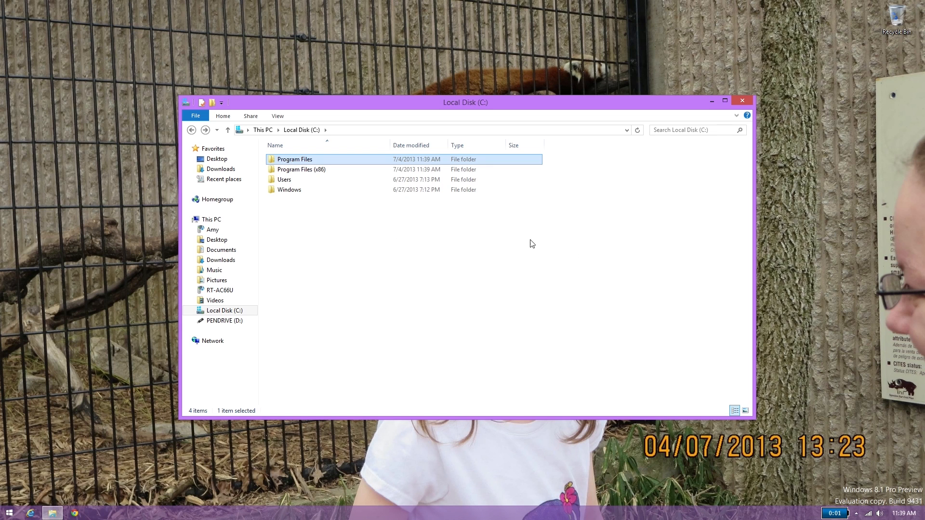
pyautogui.moveTo(377, 210)
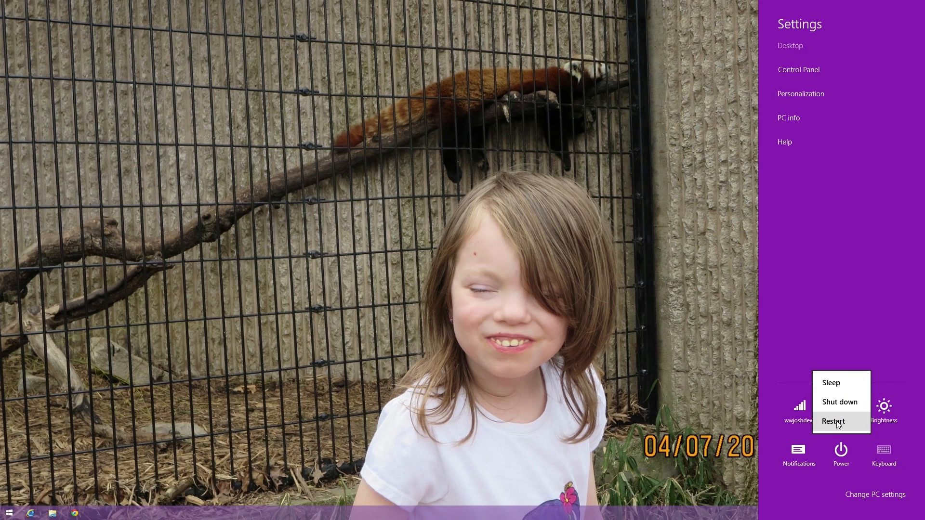
# Restart the computer from the Power menu.
pyautogui.click(832, 421)
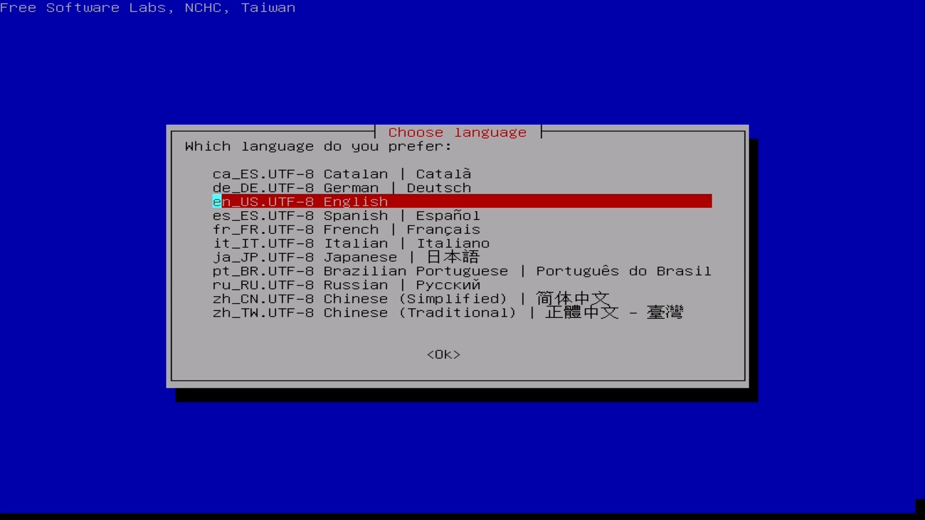
# Choose en_US English, keep the keymap, start device-image mode and mount the USB drive as repository.
pyautogui.click(444, 354)
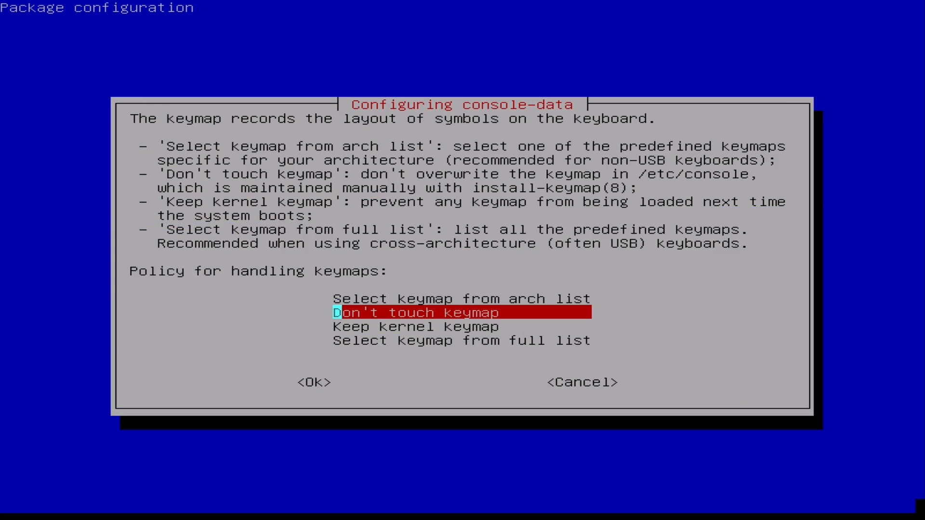
pyautogui.click(314, 382)
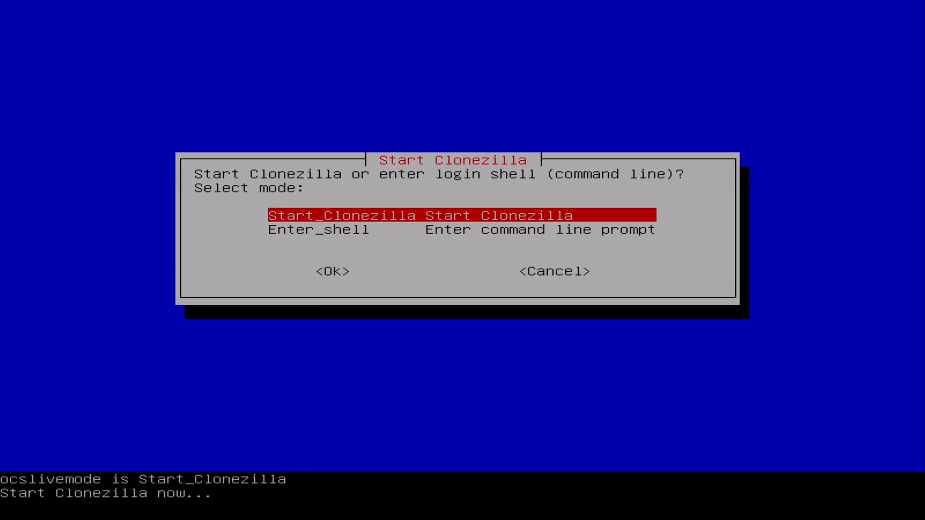
pyautogui.click(332, 272)
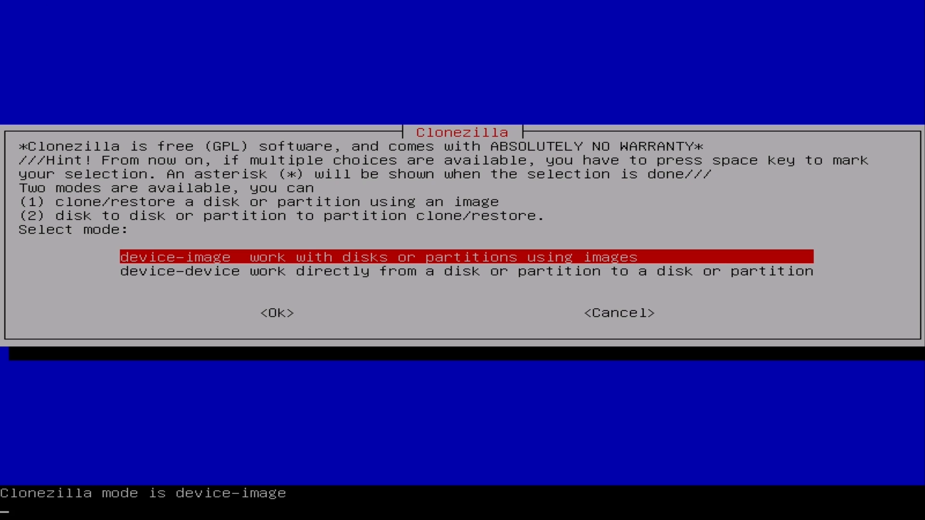
pyautogui.click(278, 312)
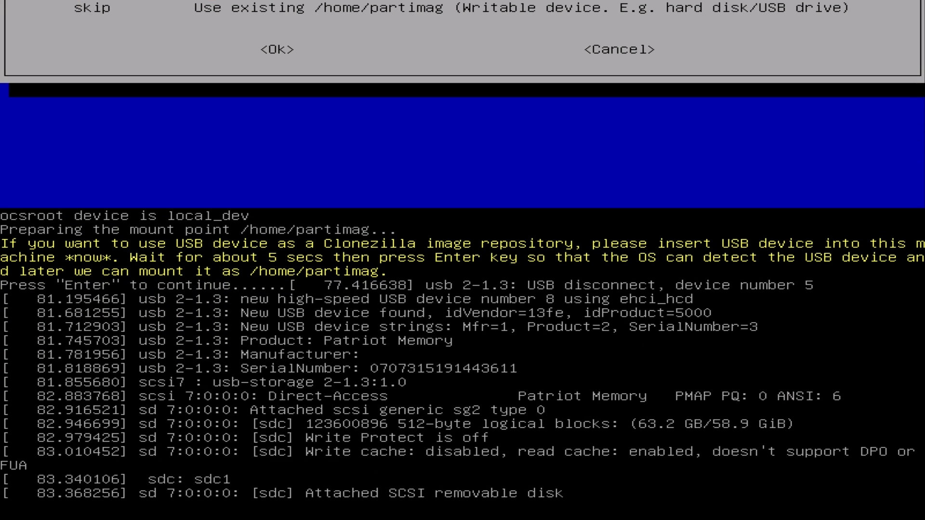
pyautogui.press('Return')
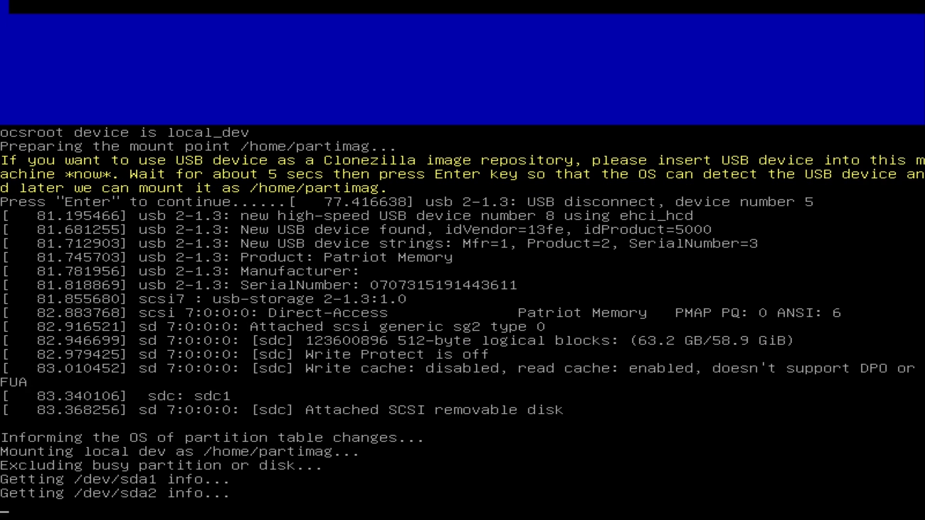
pyautogui.press('enter')
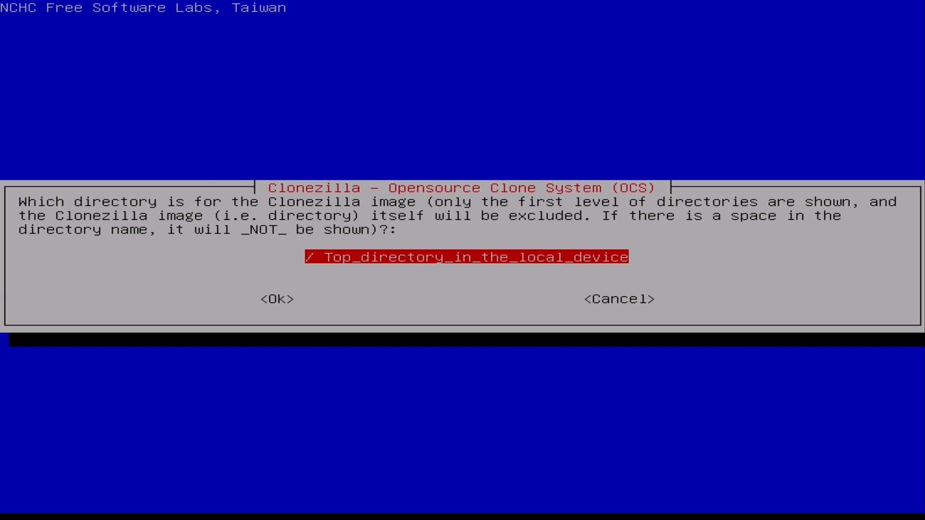
# Use the top directory, Beginner mode and restoredisk with the Windows-8-1-Preview.img image.
pyautogui.click(276, 298)
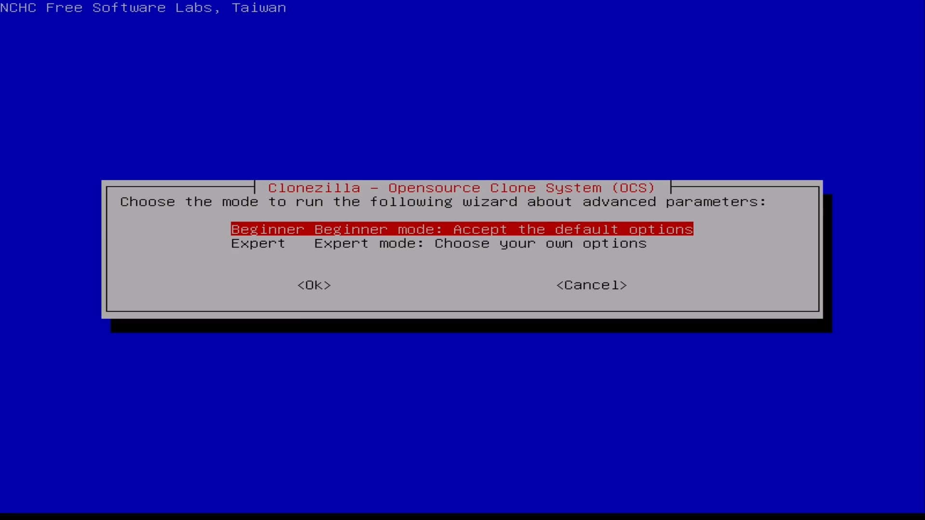
pyautogui.click(317, 285)
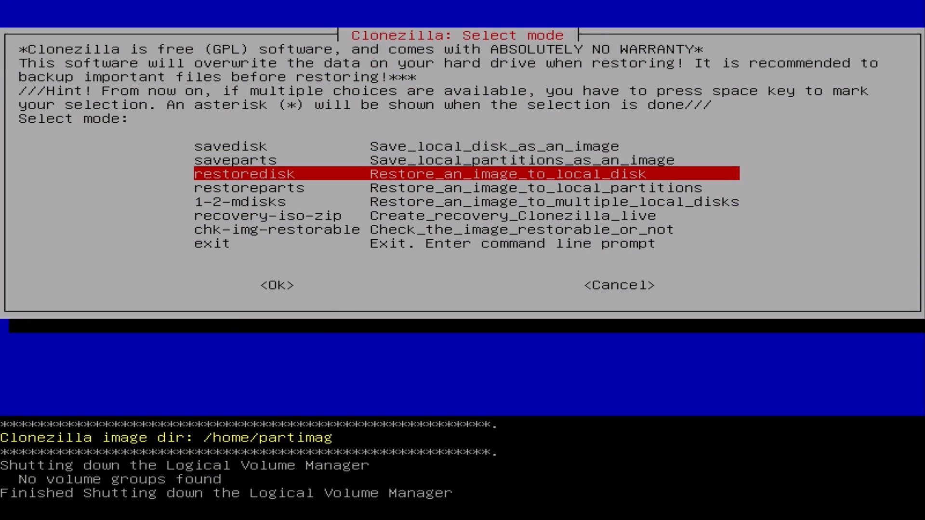
pyautogui.click(276, 285)
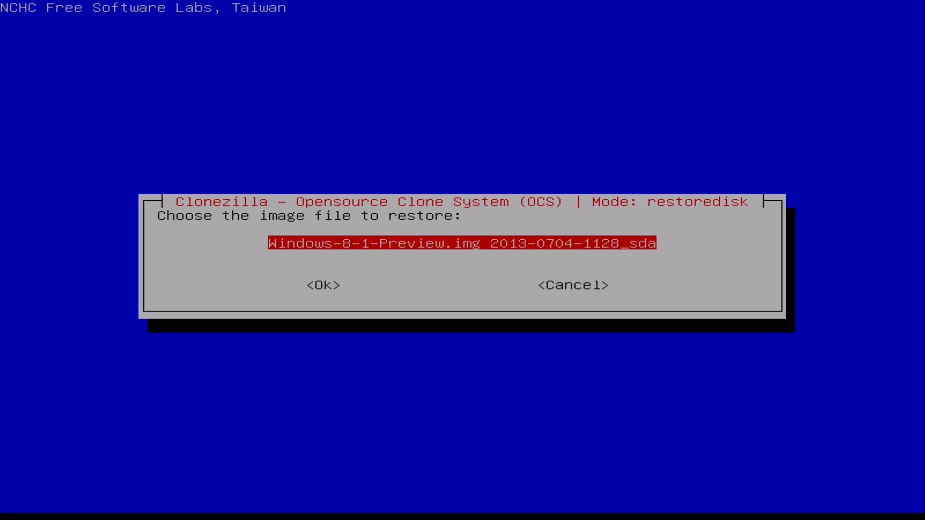
pyautogui.click(324, 285)
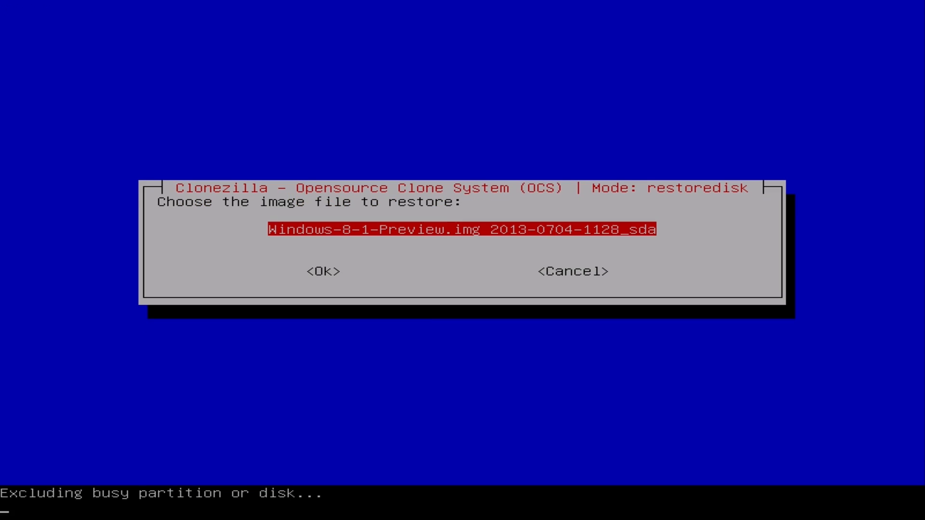
pyautogui.click(323, 272)
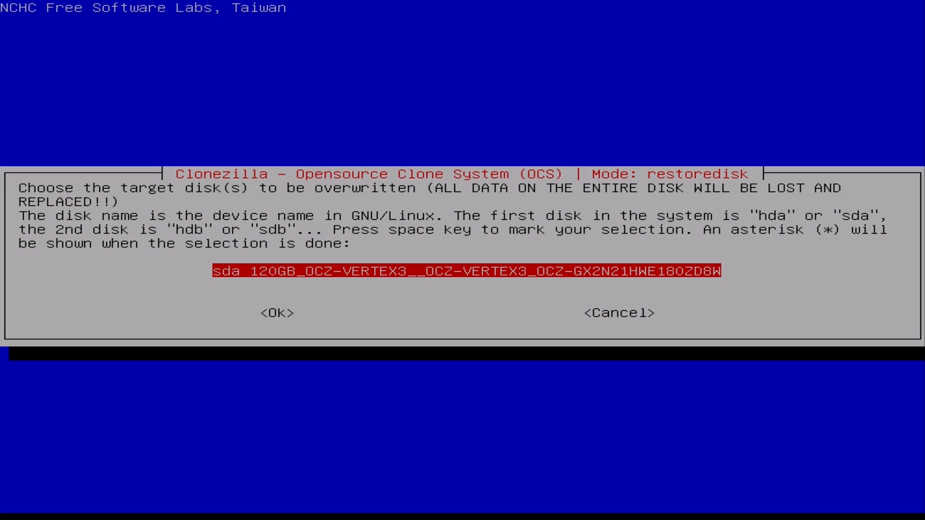
# Target the 120GB OCZ-VERTEX3 sda disk and continue to the overwrite warning.
pyautogui.press('Return')
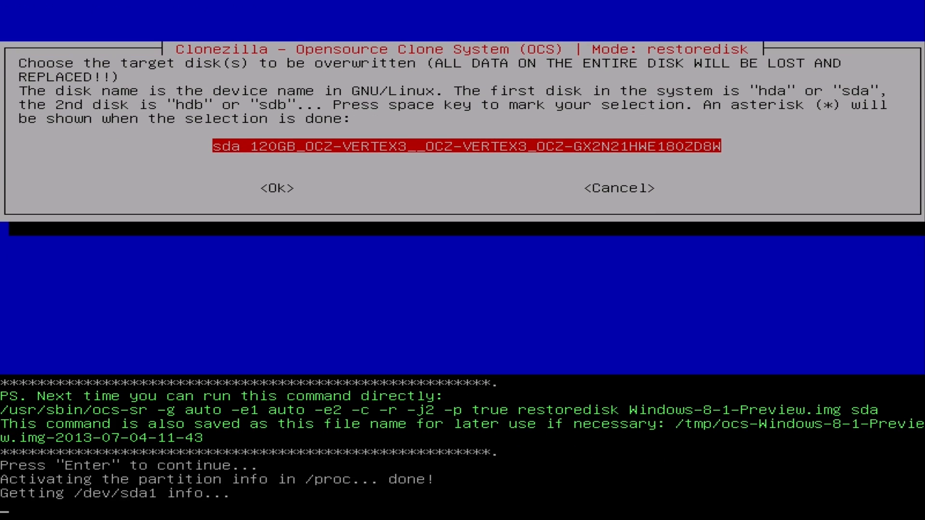
pyautogui.press('Enter')
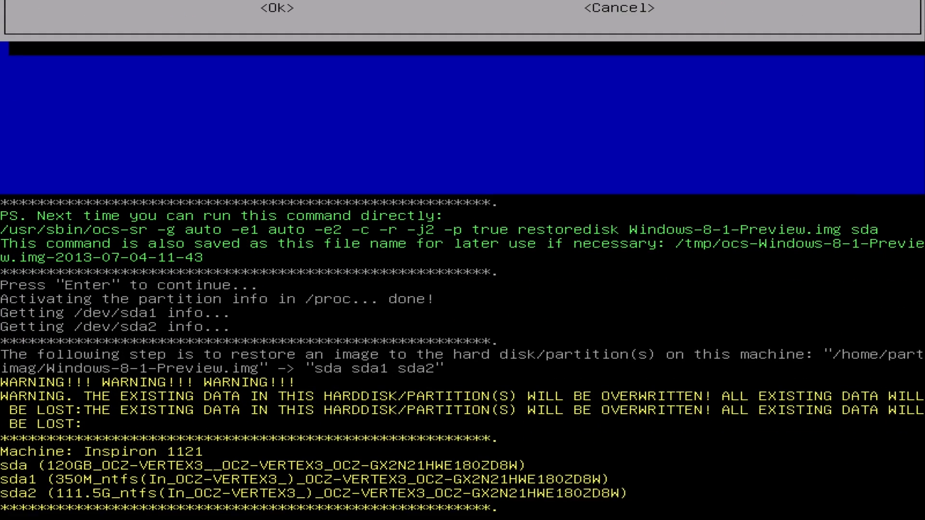
pyautogui.press('enter')
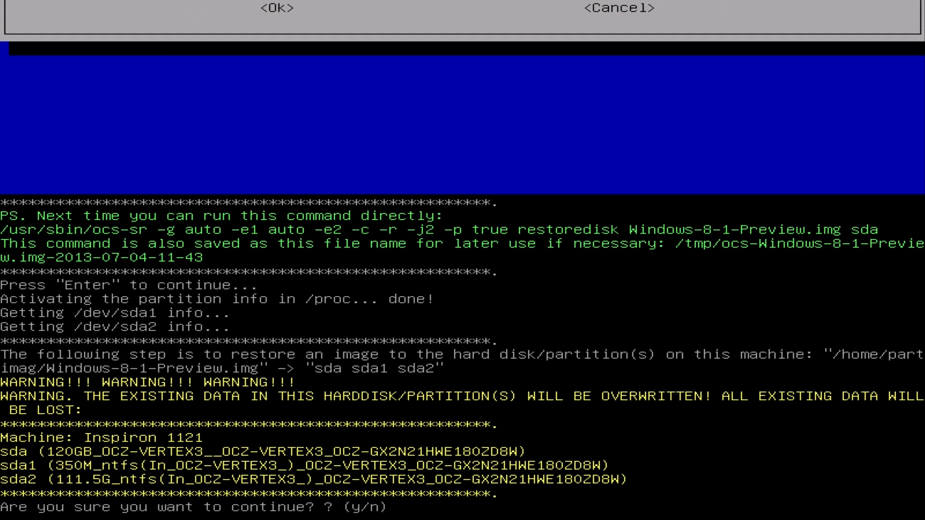
# Answer y to restore the image onto sda, then reboot into Windows 8.1 Preview.
pyautogui.write('y')
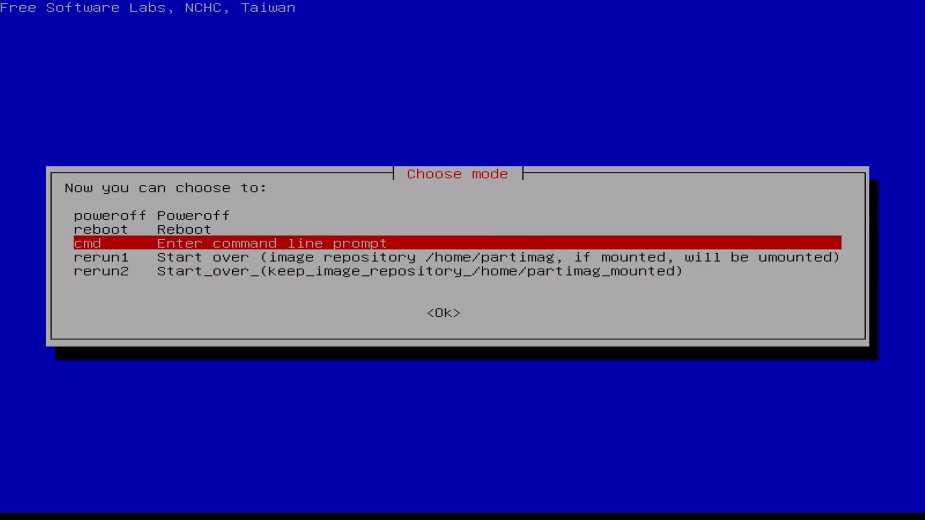
pyautogui.press('Up')
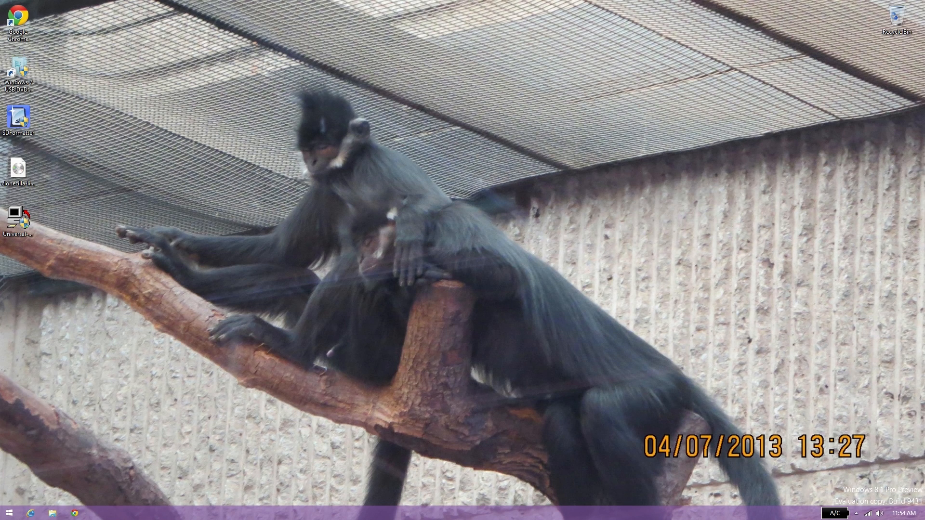
# Check Local Disk (C:) in This PC shows 92.9 GB free of 111 GB, then close File Explorer.
pyautogui.click(52, 512)
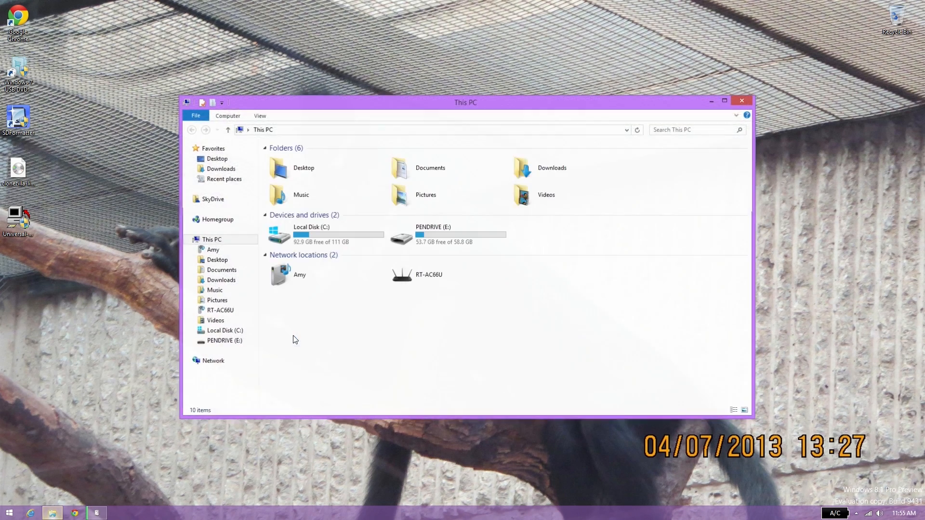
pyautogui.click(311, 234)
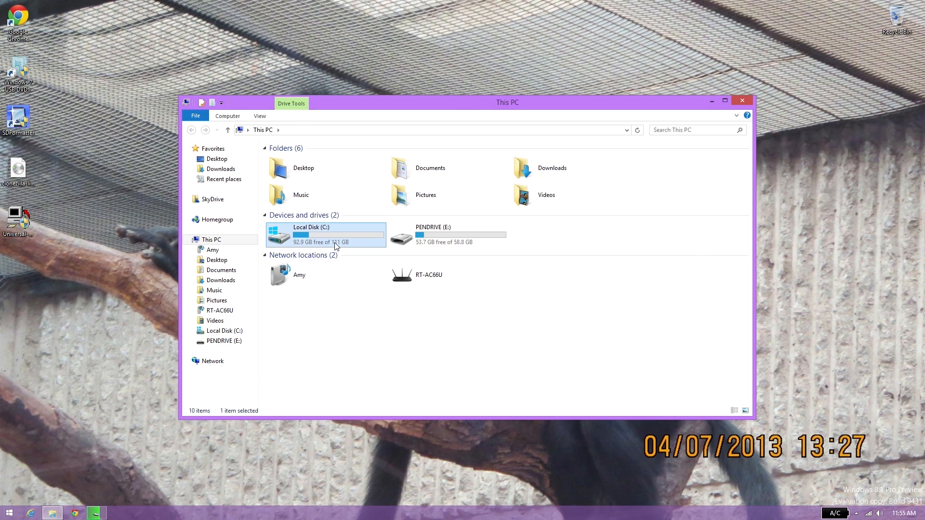
pyautogui.doubleClick(311, 235)
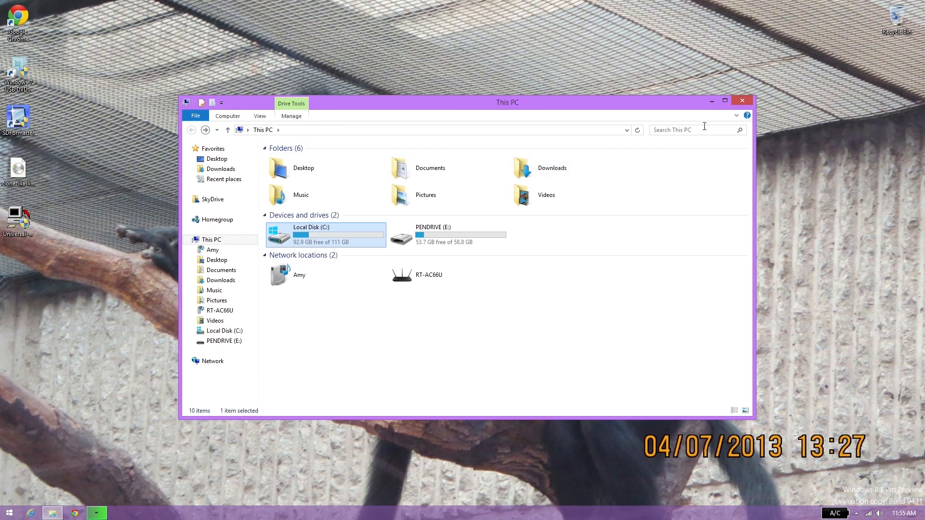
pyautogui.click(741, 100)
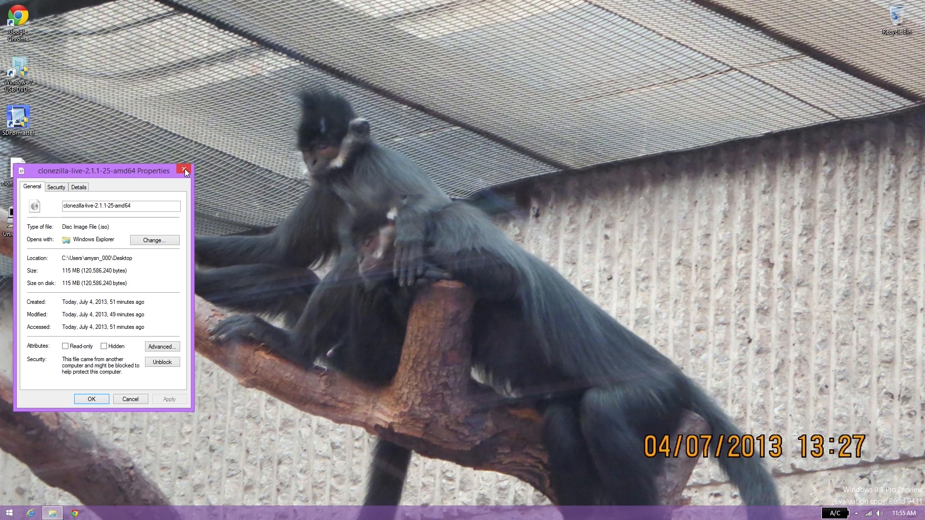
# Dismiss the clonezilla-live-2.1.1-25-amd64 ISO Properties dialog, leaving the restored desktop.
pyautogui.click(185, 171)
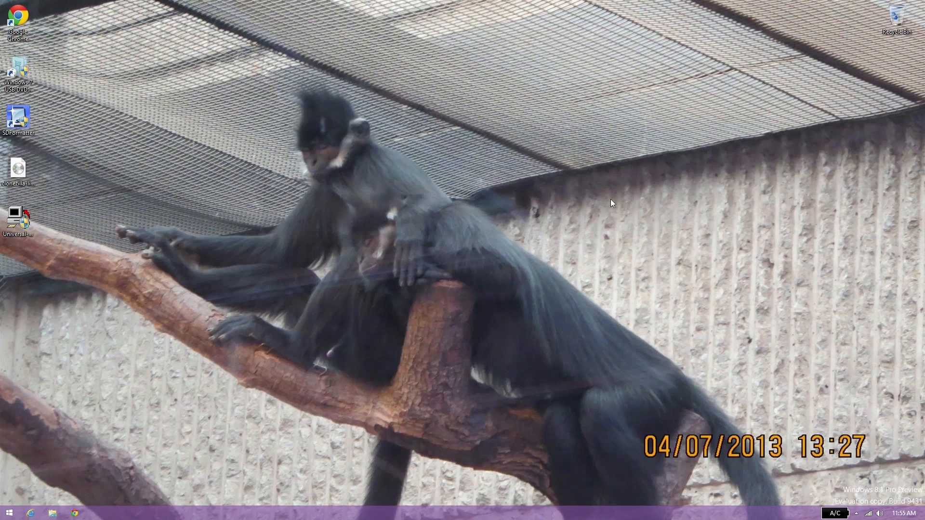
pyautogui.moveTo(567, 206)
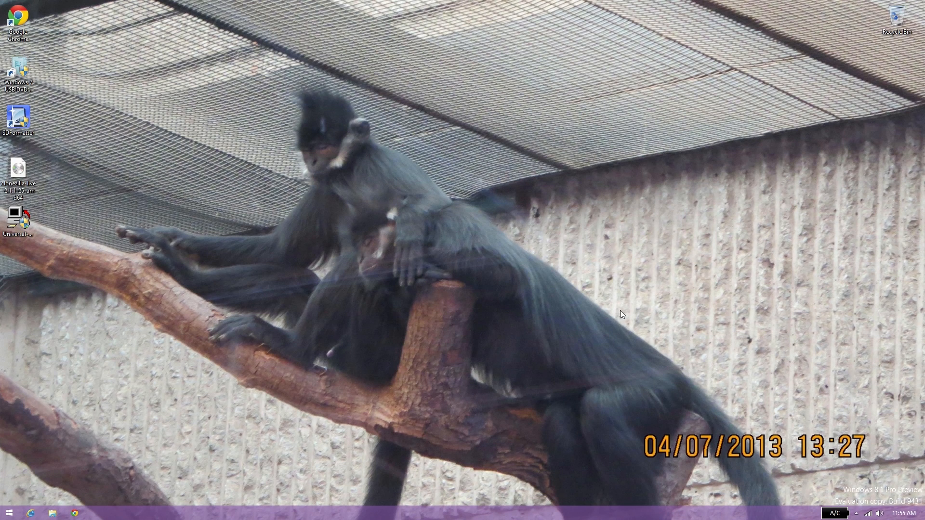
pyautogui.moveTo(592, 328)
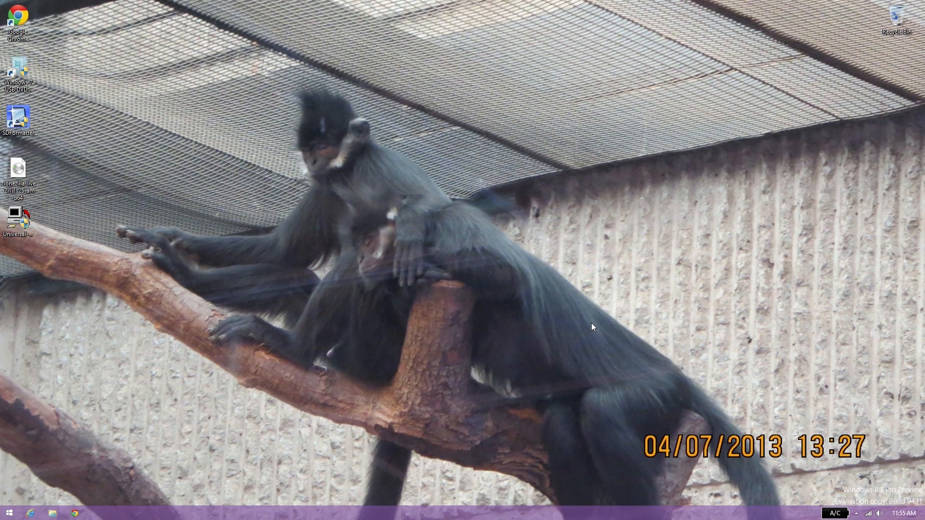